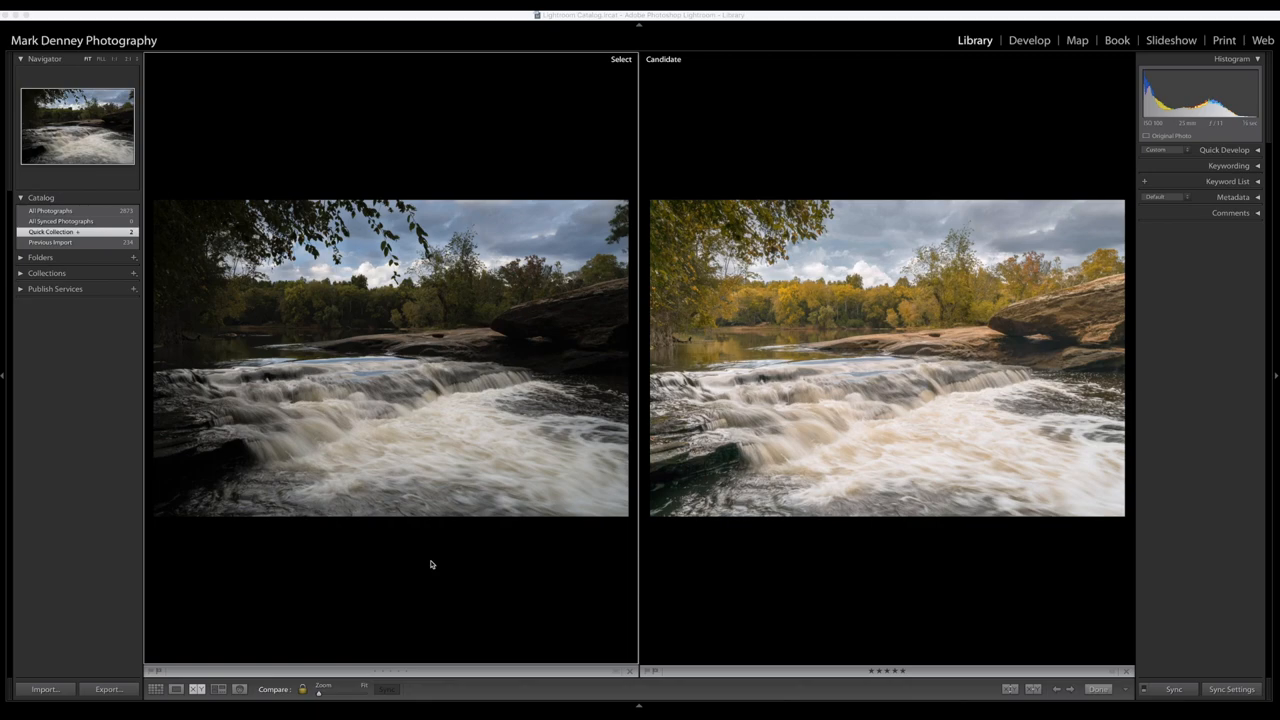
mouse_move(689, 490)
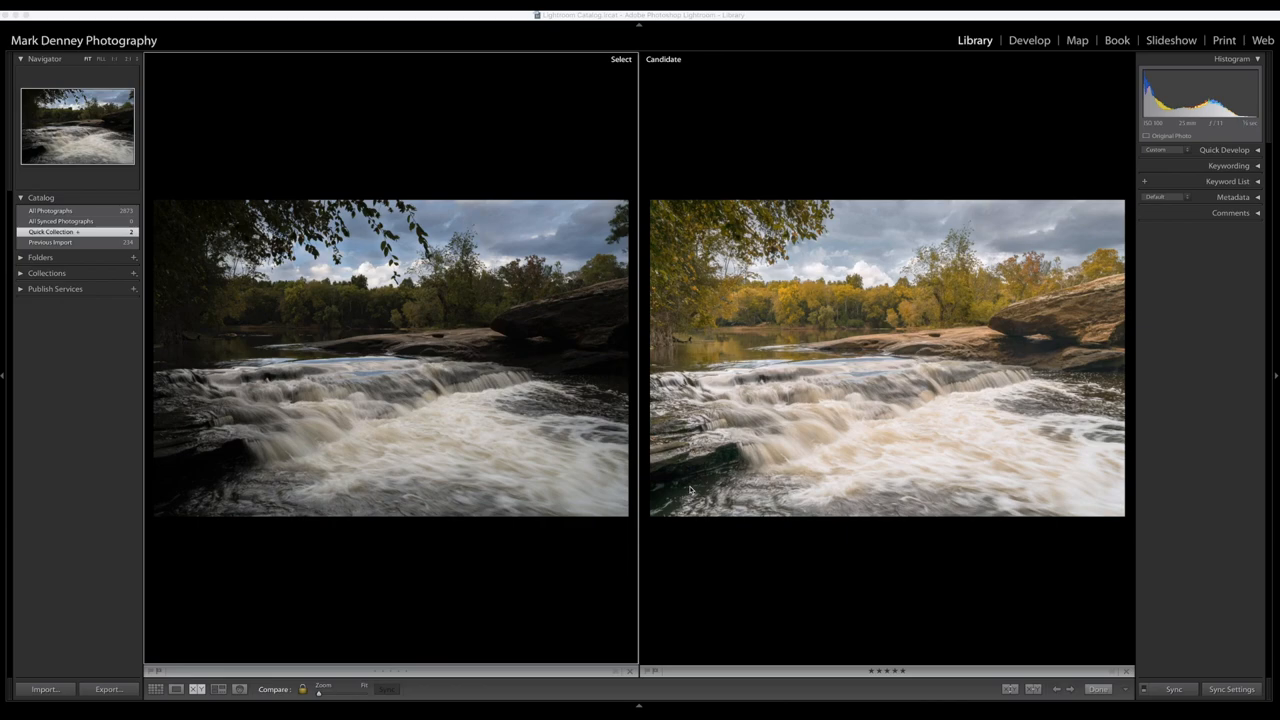
Enable Remove Chromatic Aberration and Profile Corrections, toggling the profile off and on to compare
left_click(1029, 40)
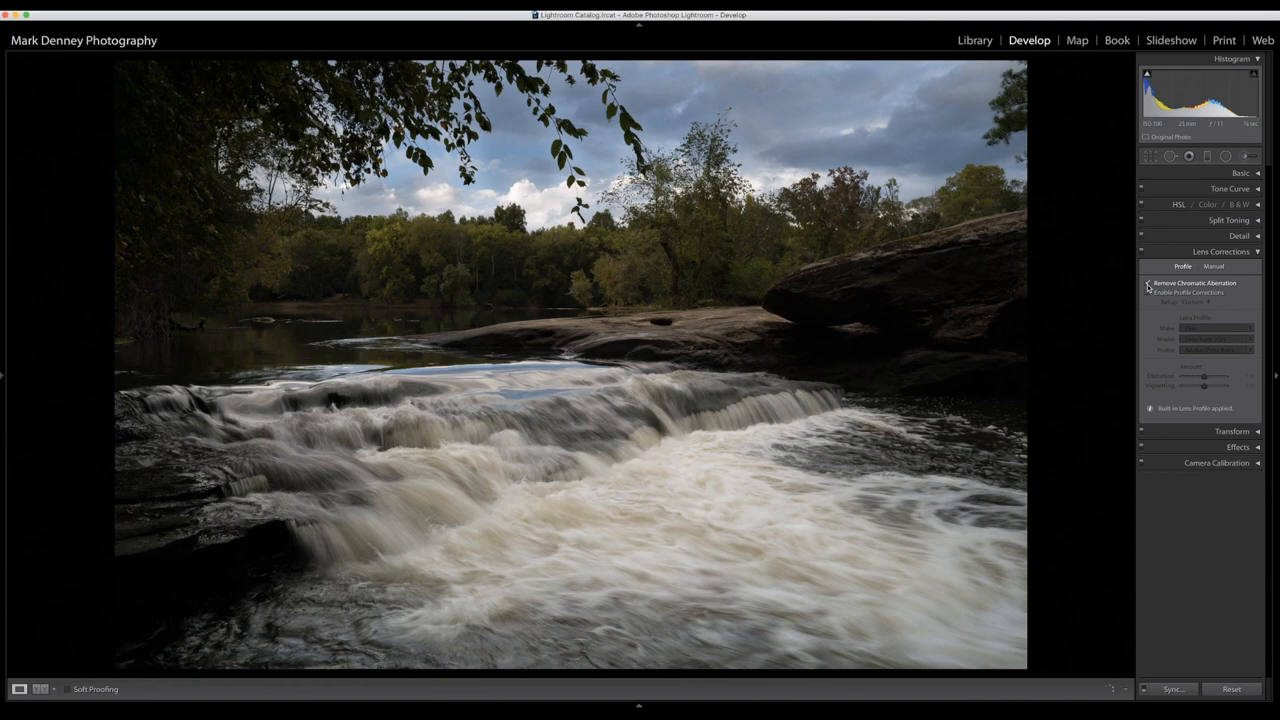
left_click(1148, 283)
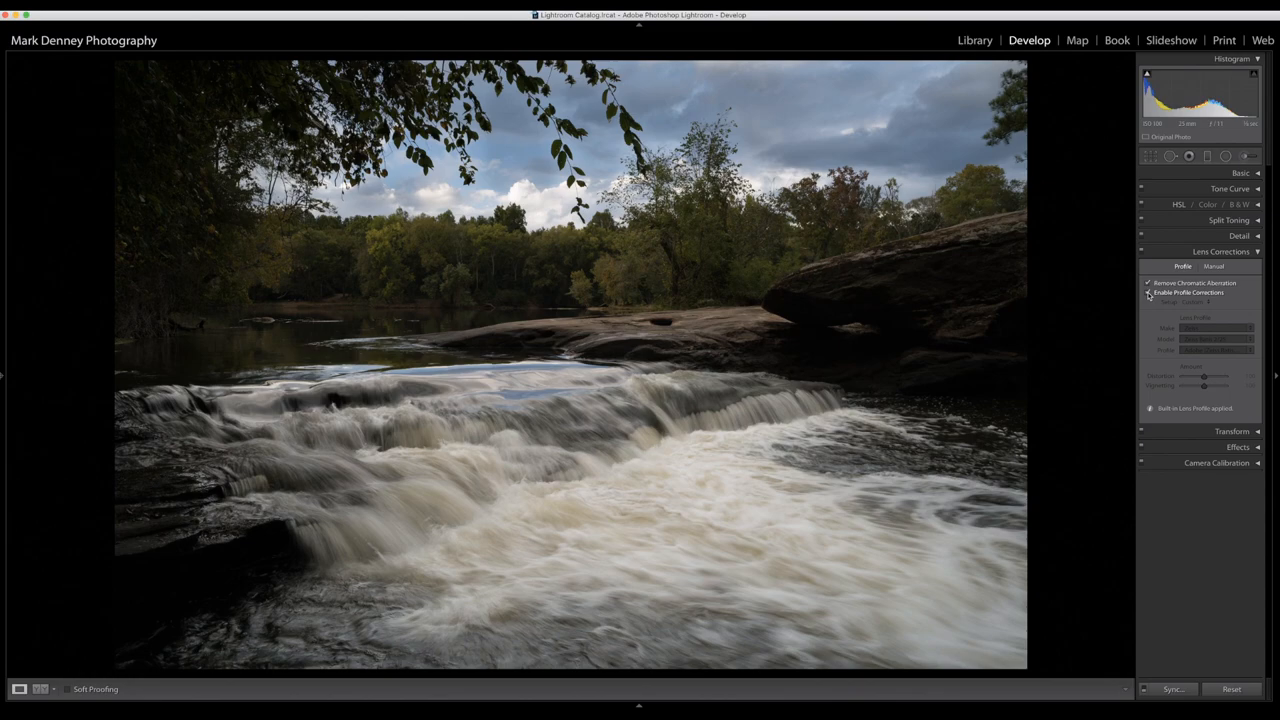
left_click(1148, 292)
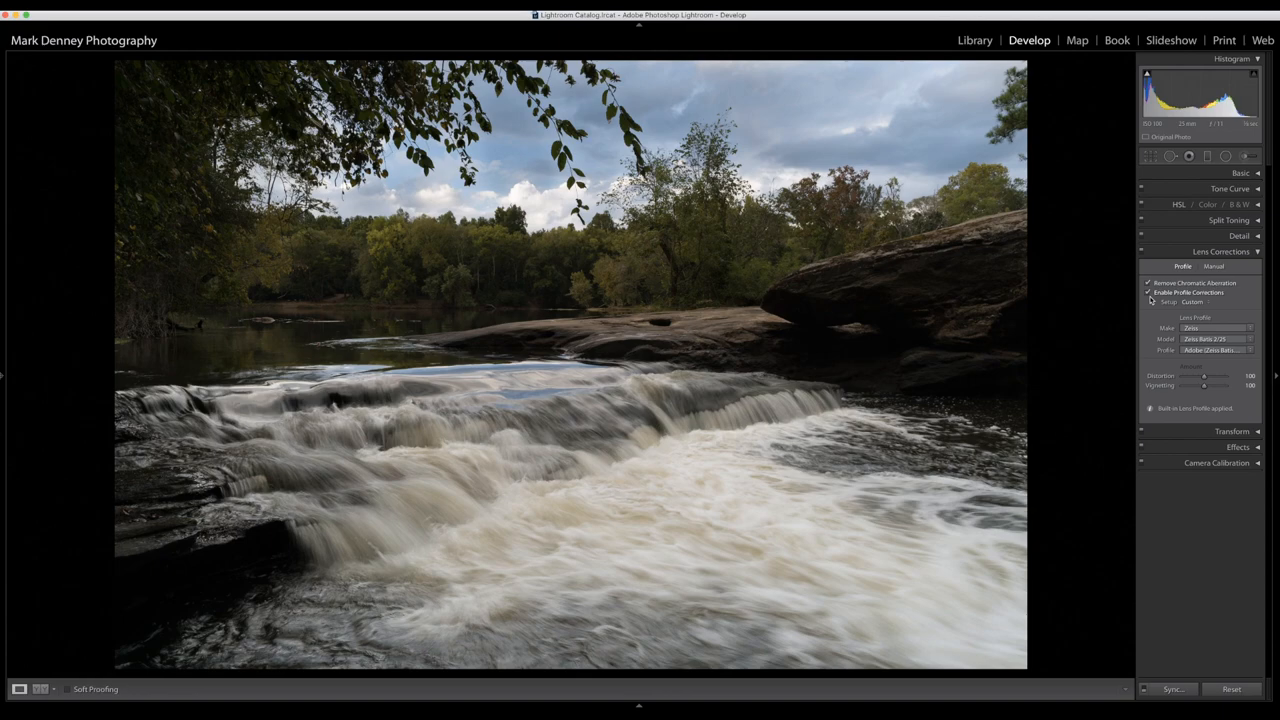
left_click(1148, 292)
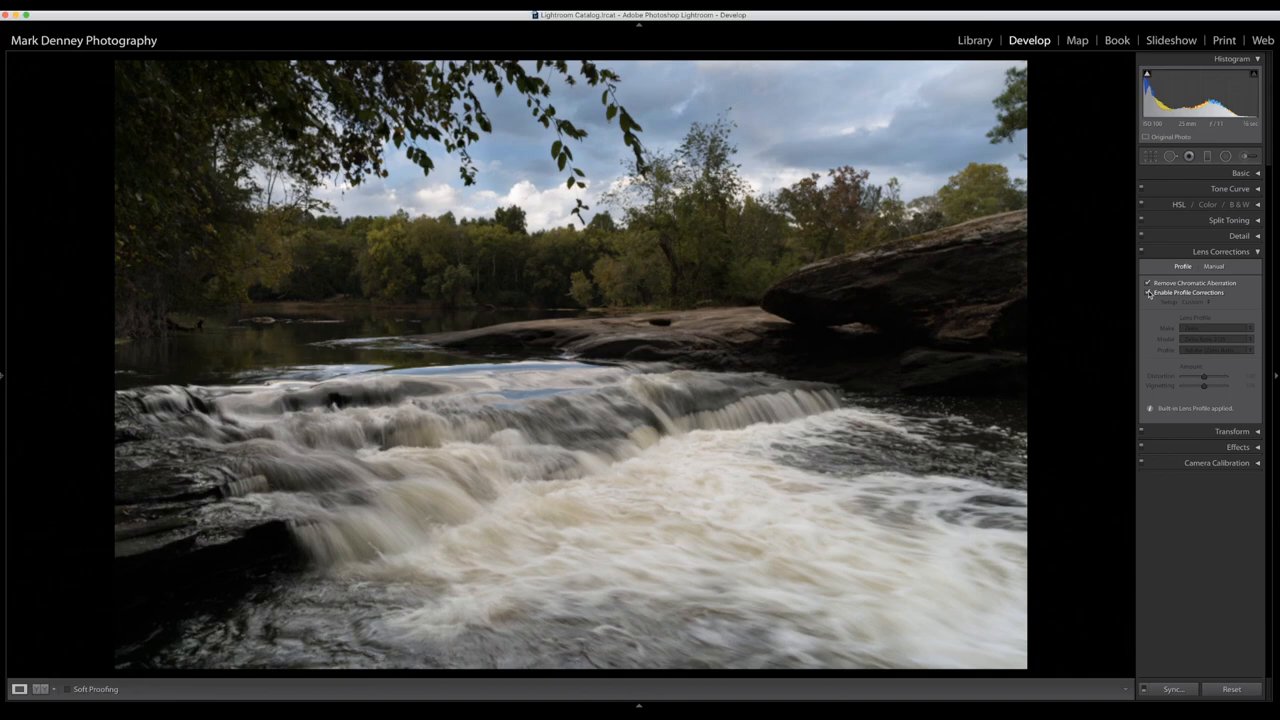
left_click(1257, 251)
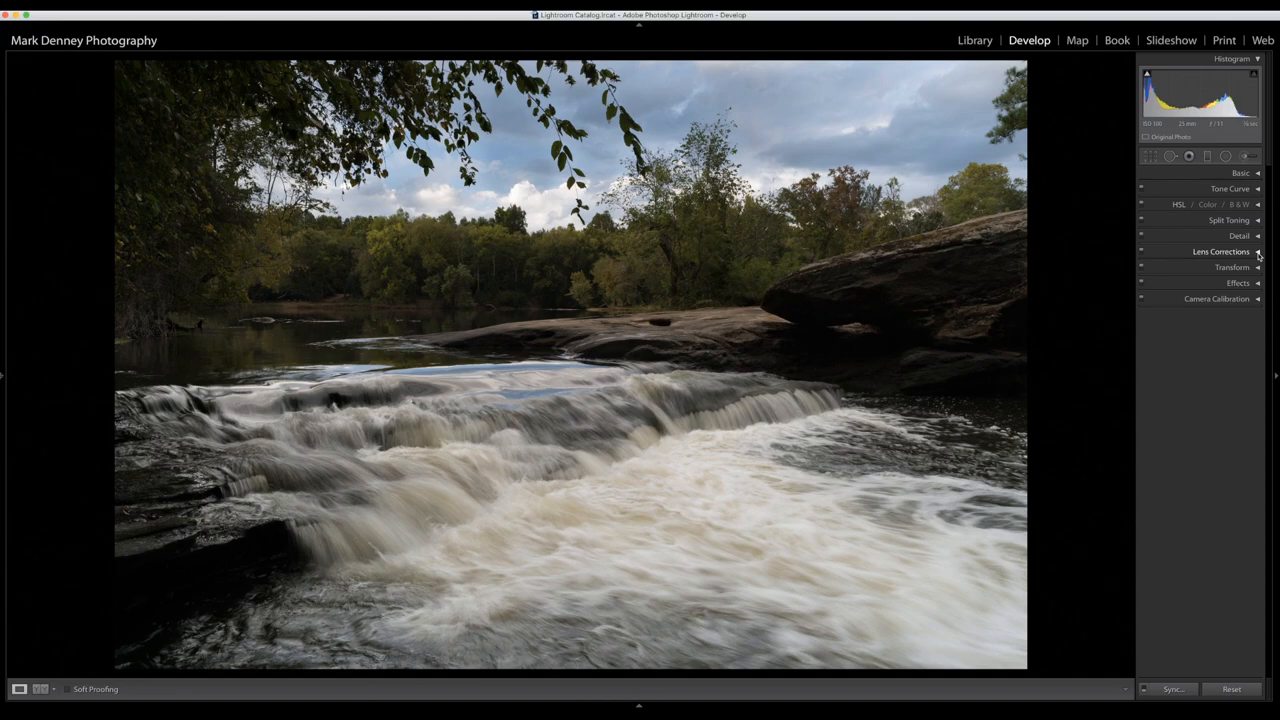
Collapse Lens Corrections and level the horizon with a -0.70 straighten angle
left_click(1150, 156)
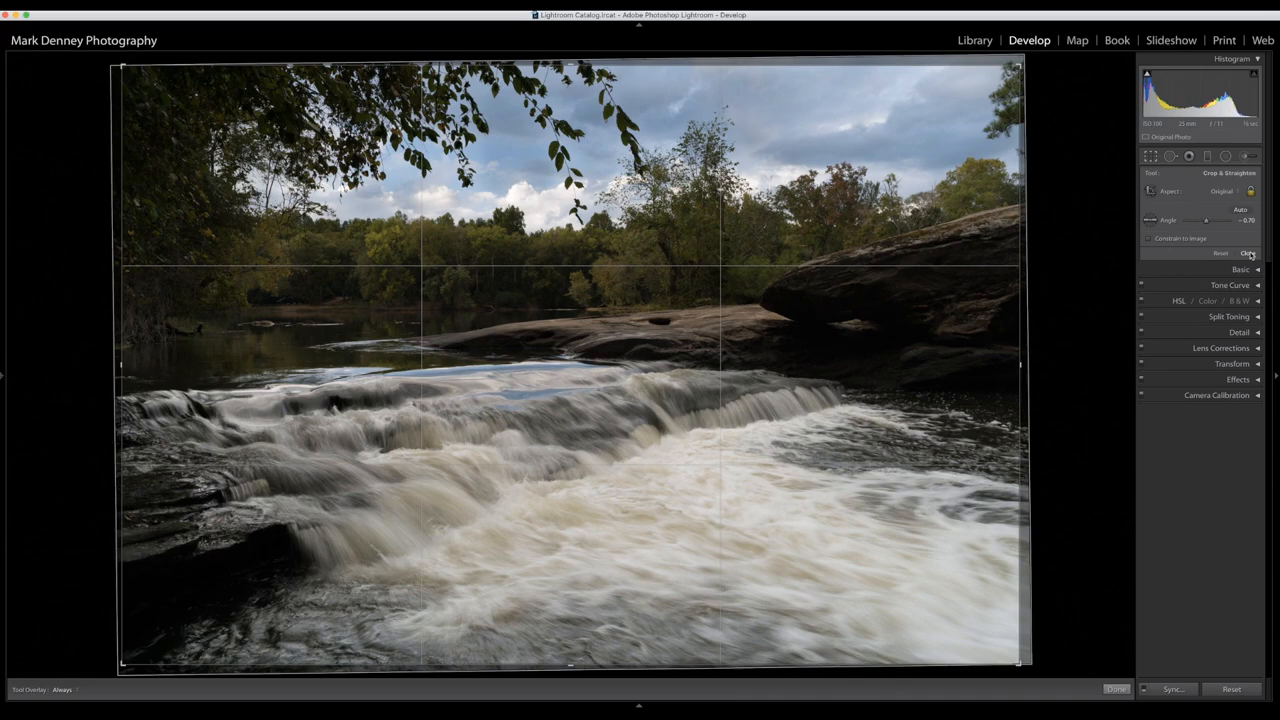
left_click(1245, 252)
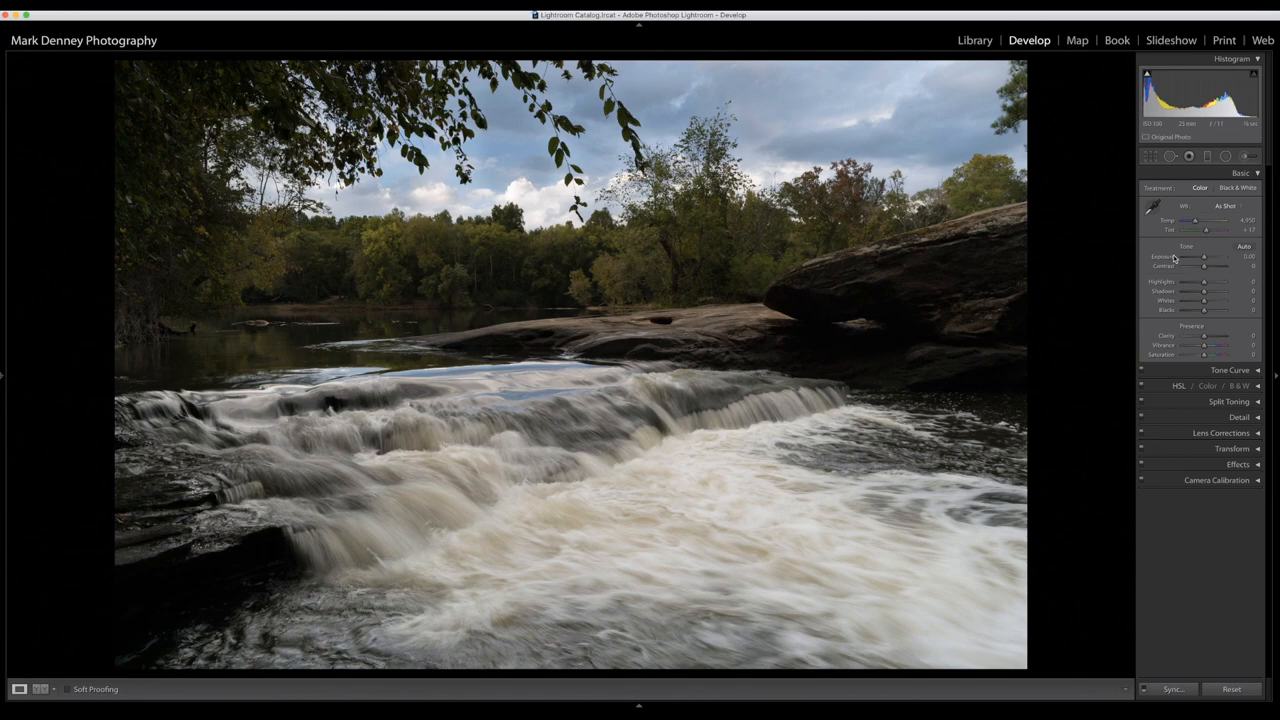
Raise Exposure to +0.62, Highlights to about -50 and Shadows to about +50
left_click_drag(1205, 256, 1210, 256)
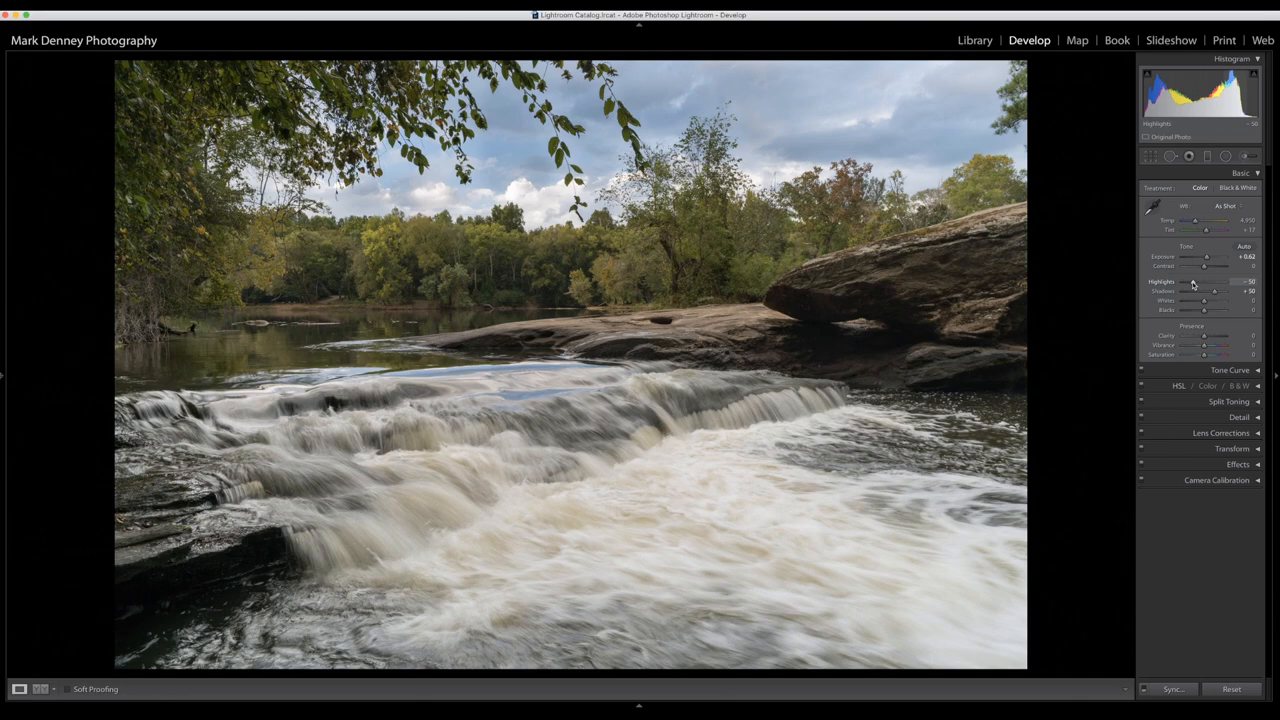
left_click_drag(1210, 282, 1195, 282)
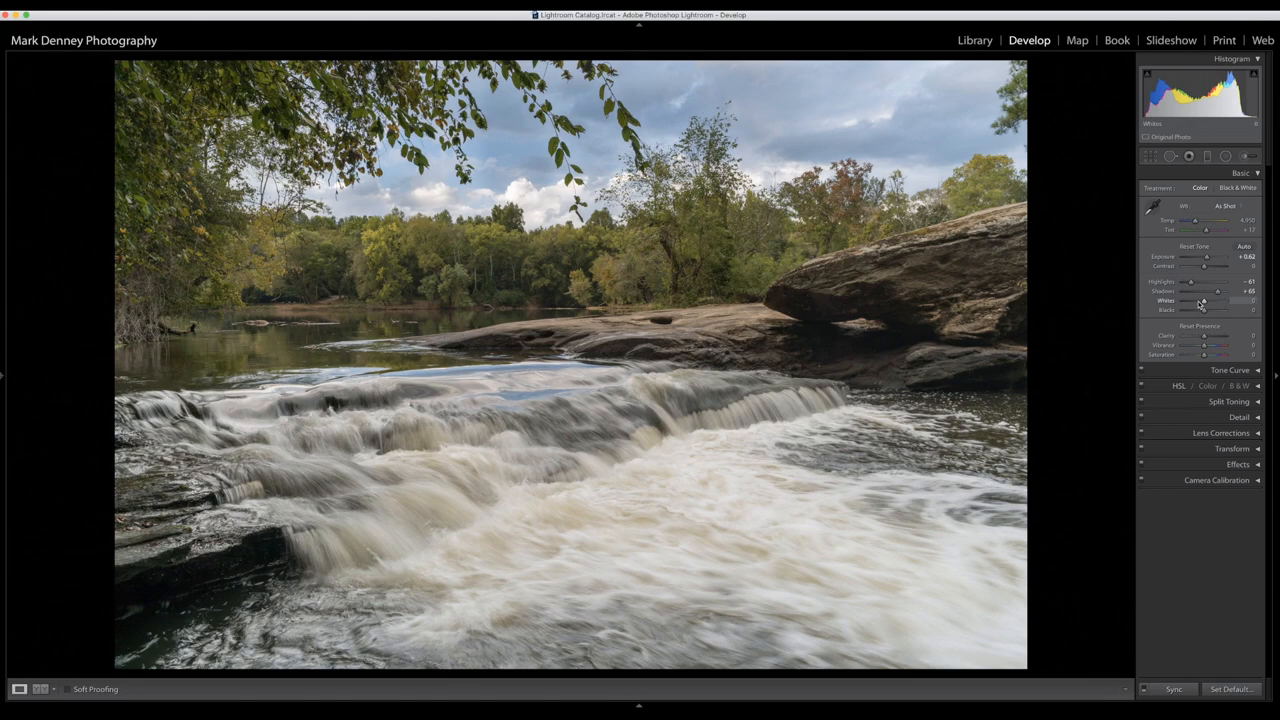
Set Whites to +13 and Blacks to -19 while checking the clipping preview
left_click_drag(1204, 301, 1206, 301)
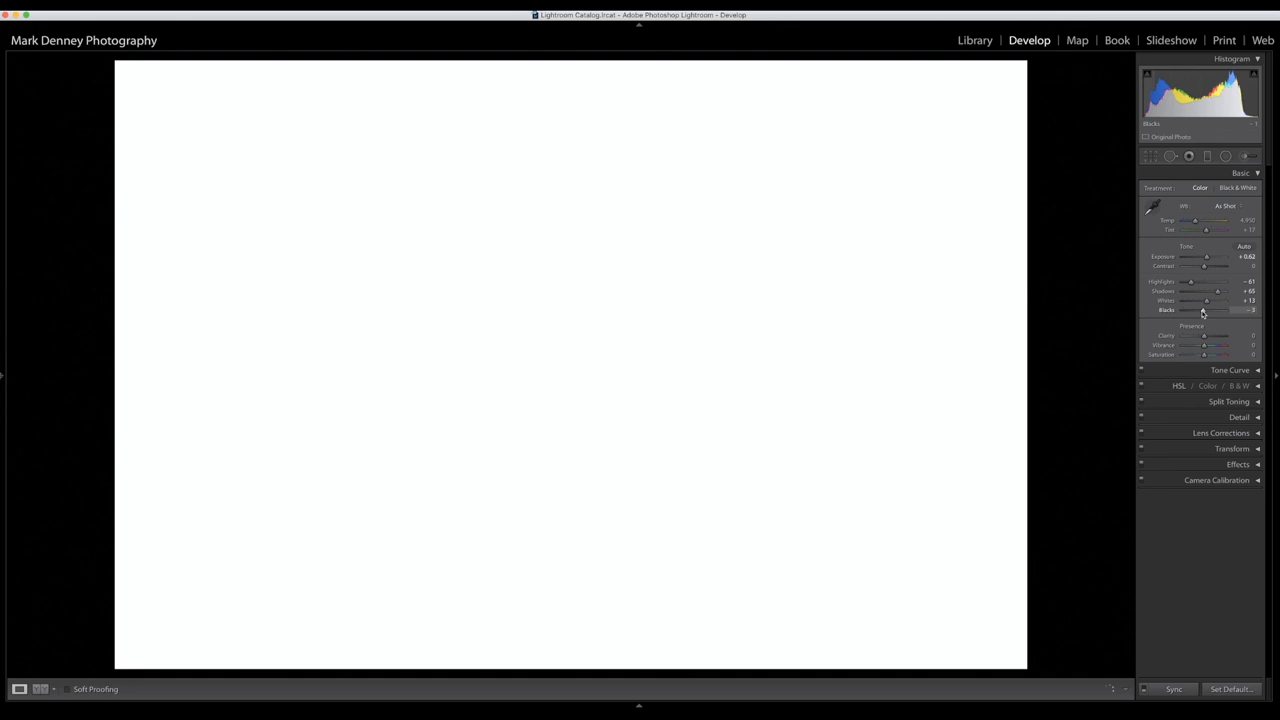
left_click_drag(1210, 309, 1200, 309)
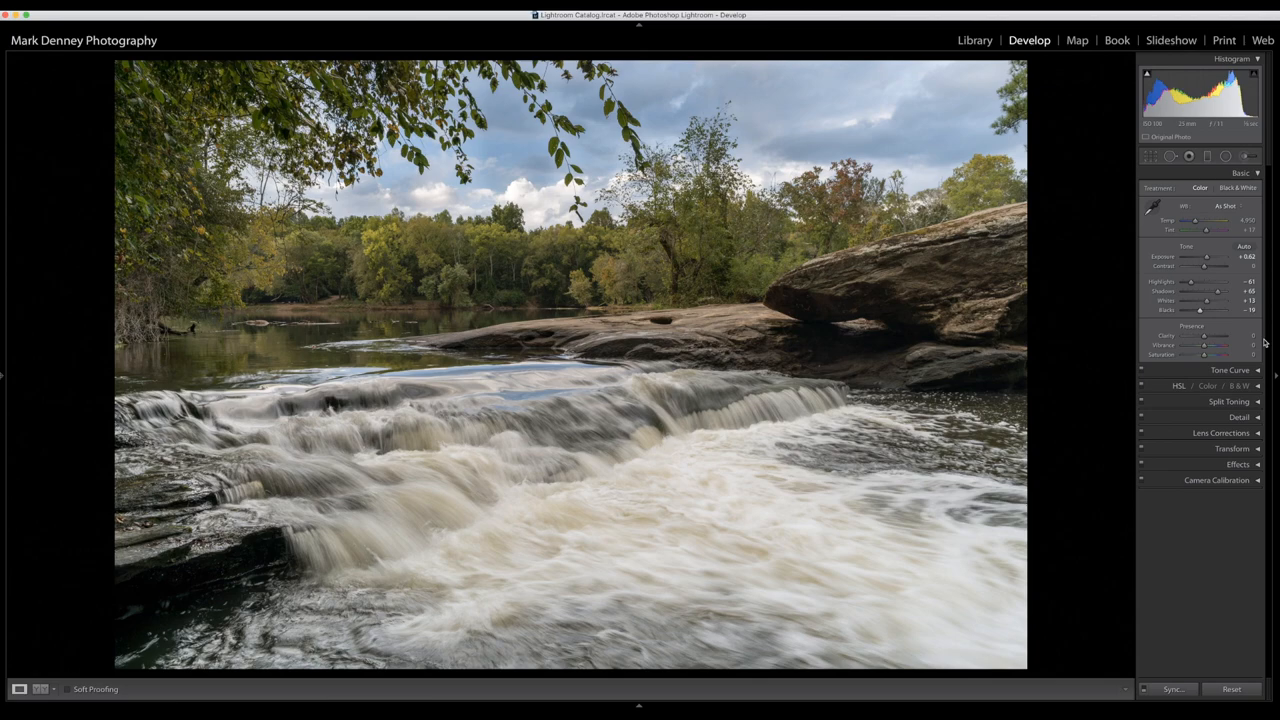
mouse_move(1221, 330)
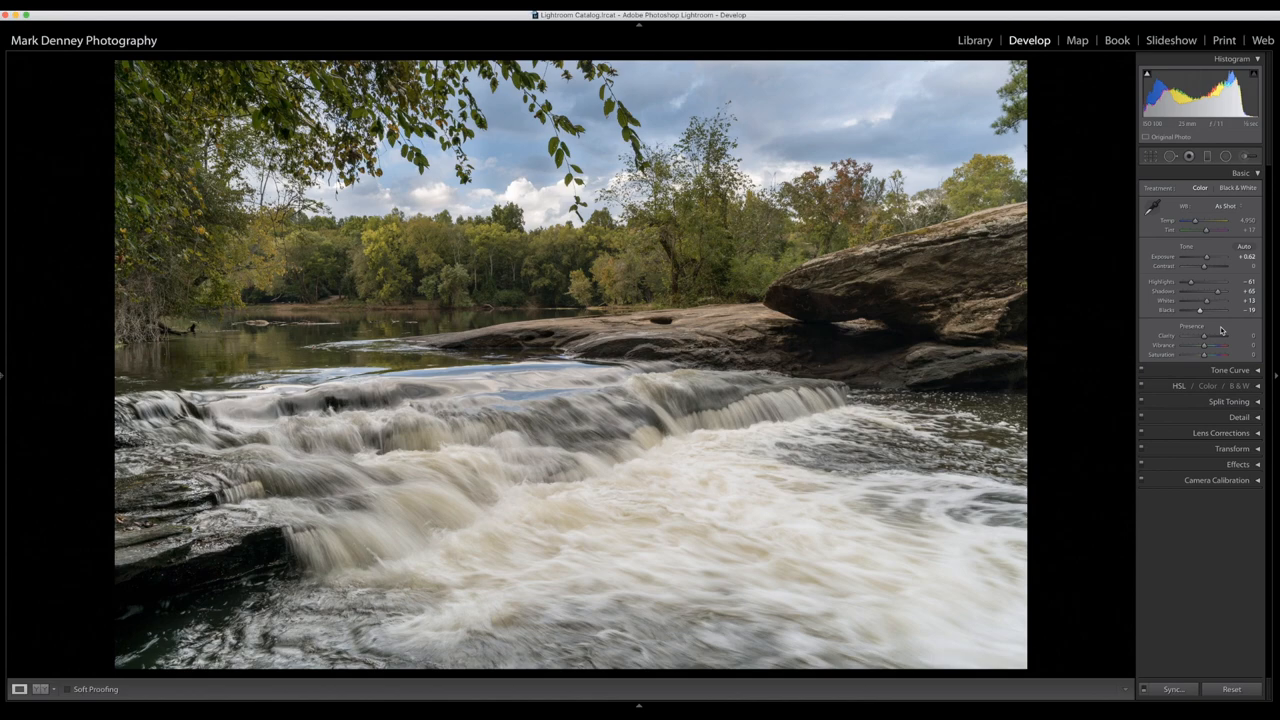
Set Clarity to +15 and Vibrance to +10, then collapse the Basic panel
left_click_drag(1205, 335, 1220, 335)
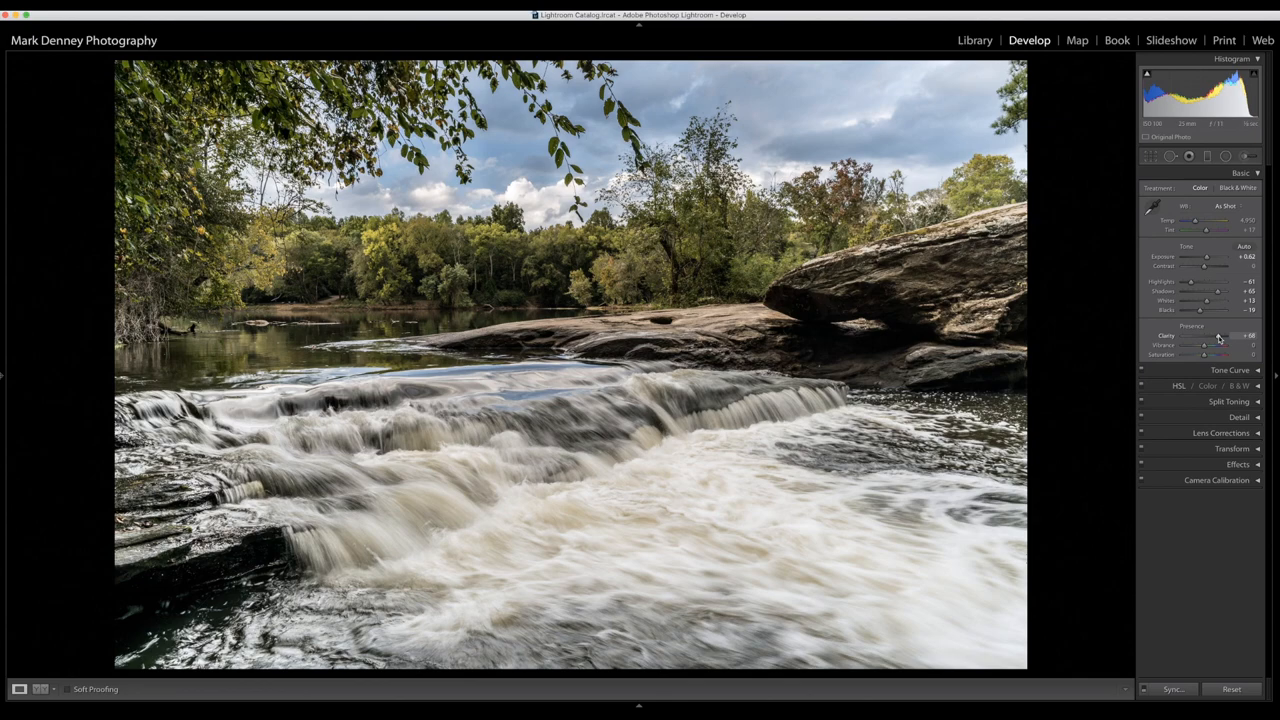
left_click_drag(1200, 355, 1225, 355)
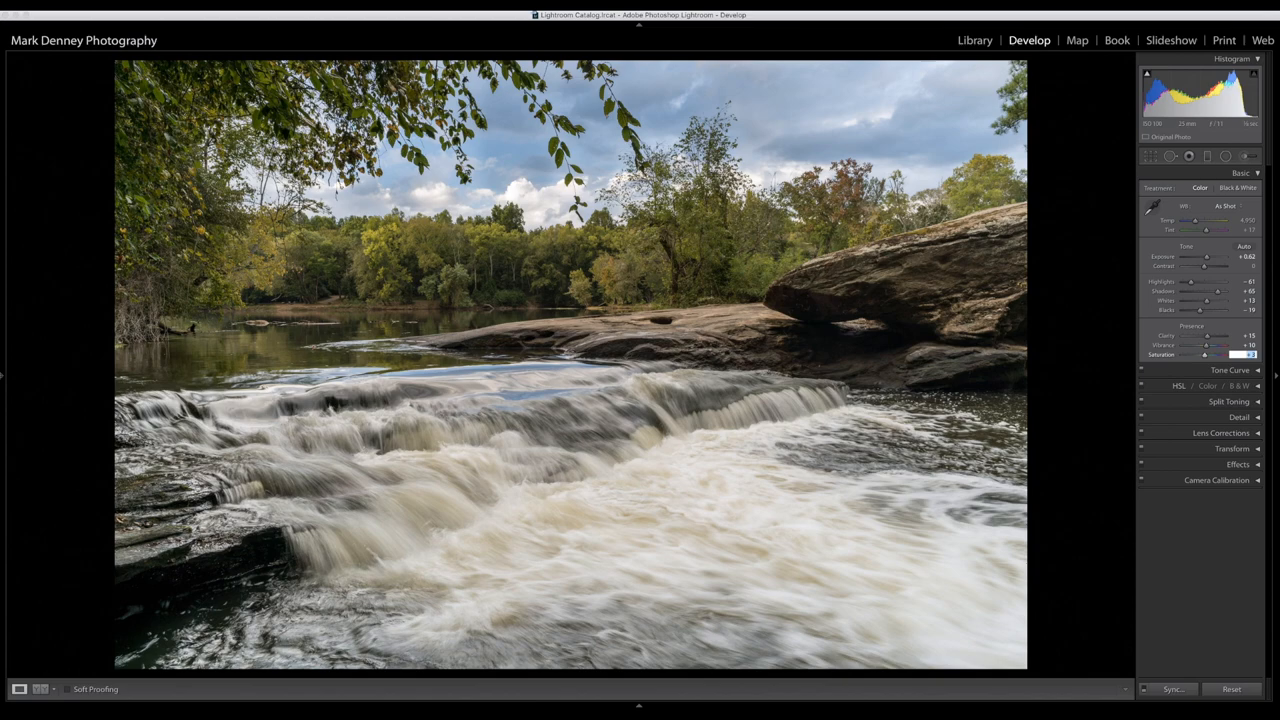
left_click(1241, 172)
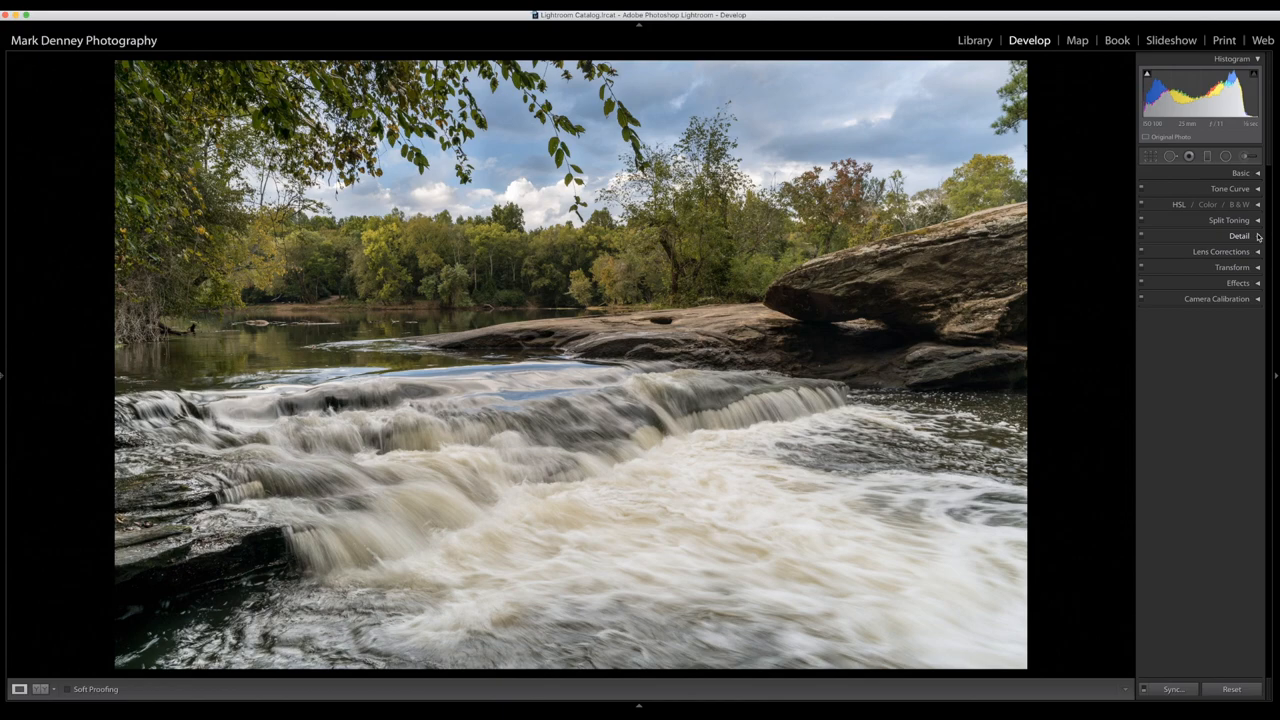
In Detail, set sharpening Masking to 60 and apply luminance noise reduction
left_click(1240, 236)
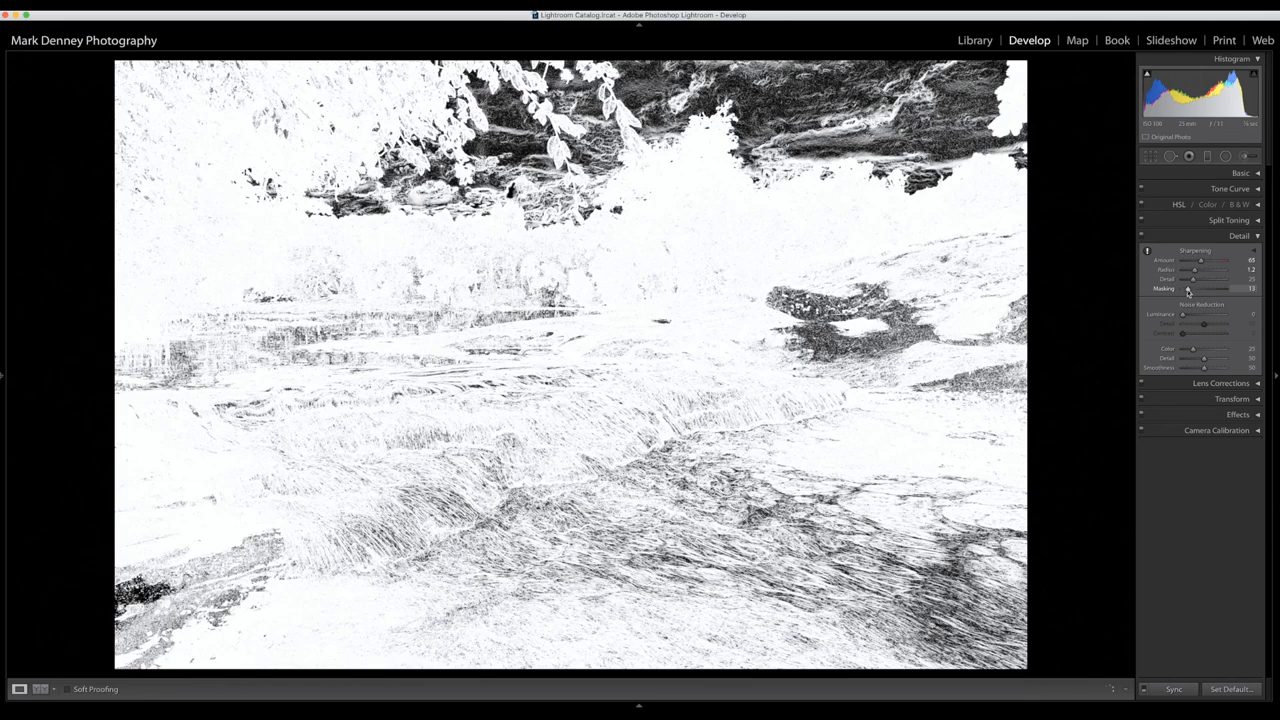
left_click_drag(1190, 289, 1183, 289)
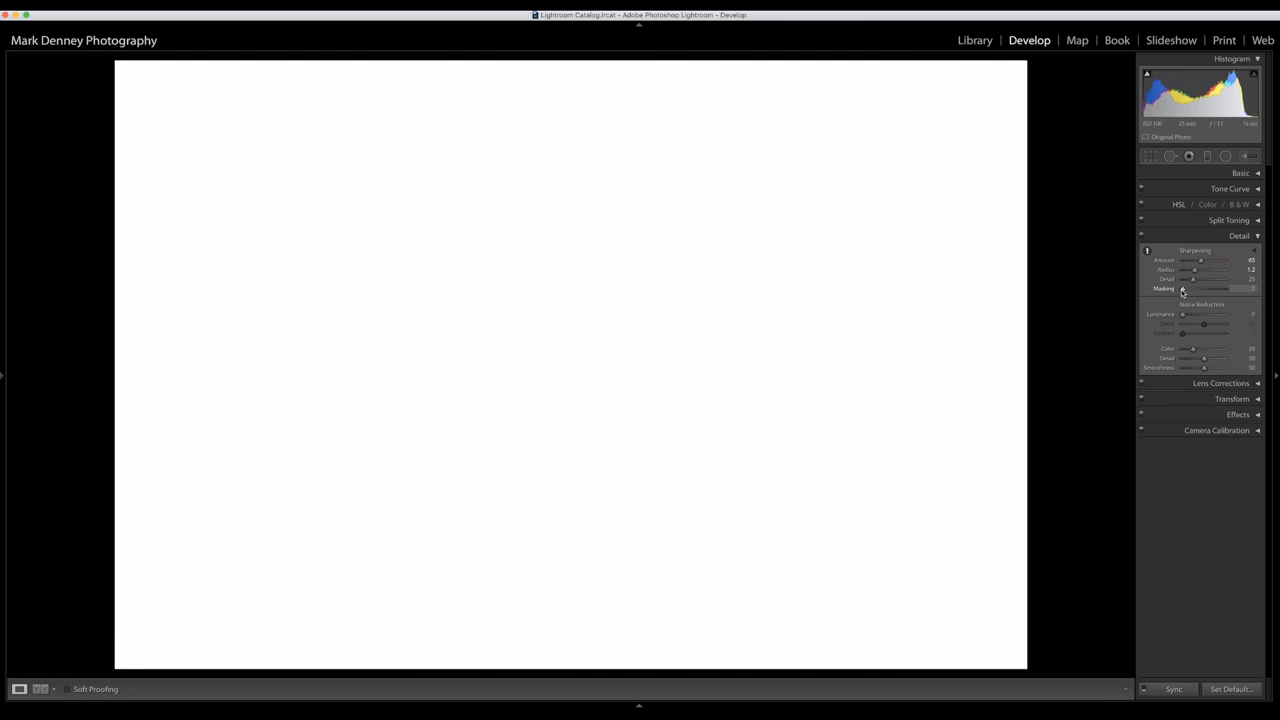
left_click_drag(1183, 289, 1210, 289)
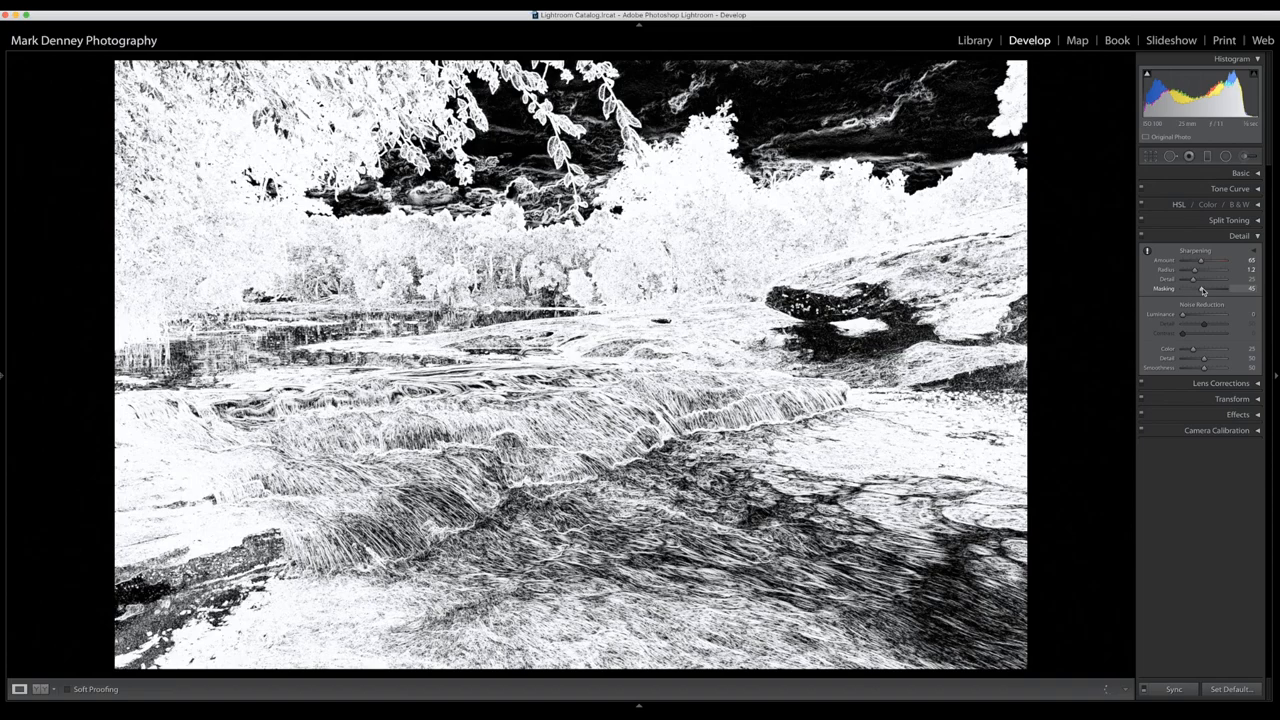
left_click_drag(1200, 288, 1210, 288)
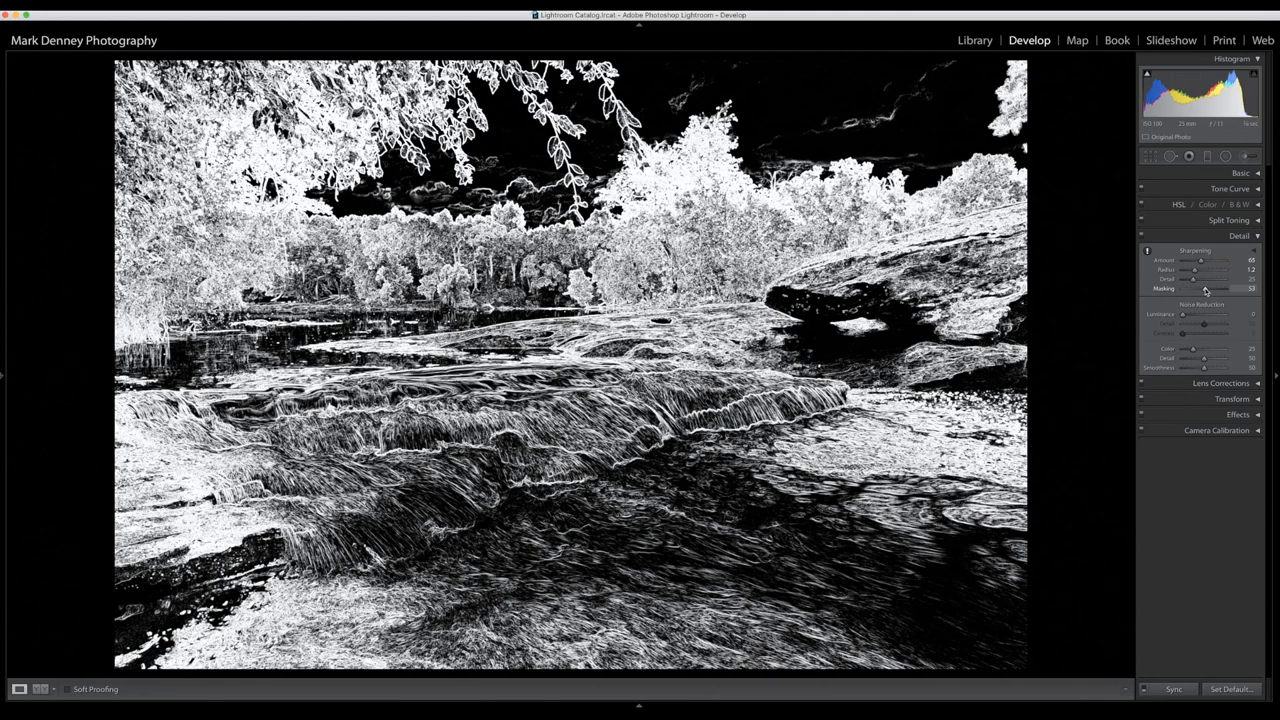
left_click_drag(1200, 289, 1210, 289)
type("10")
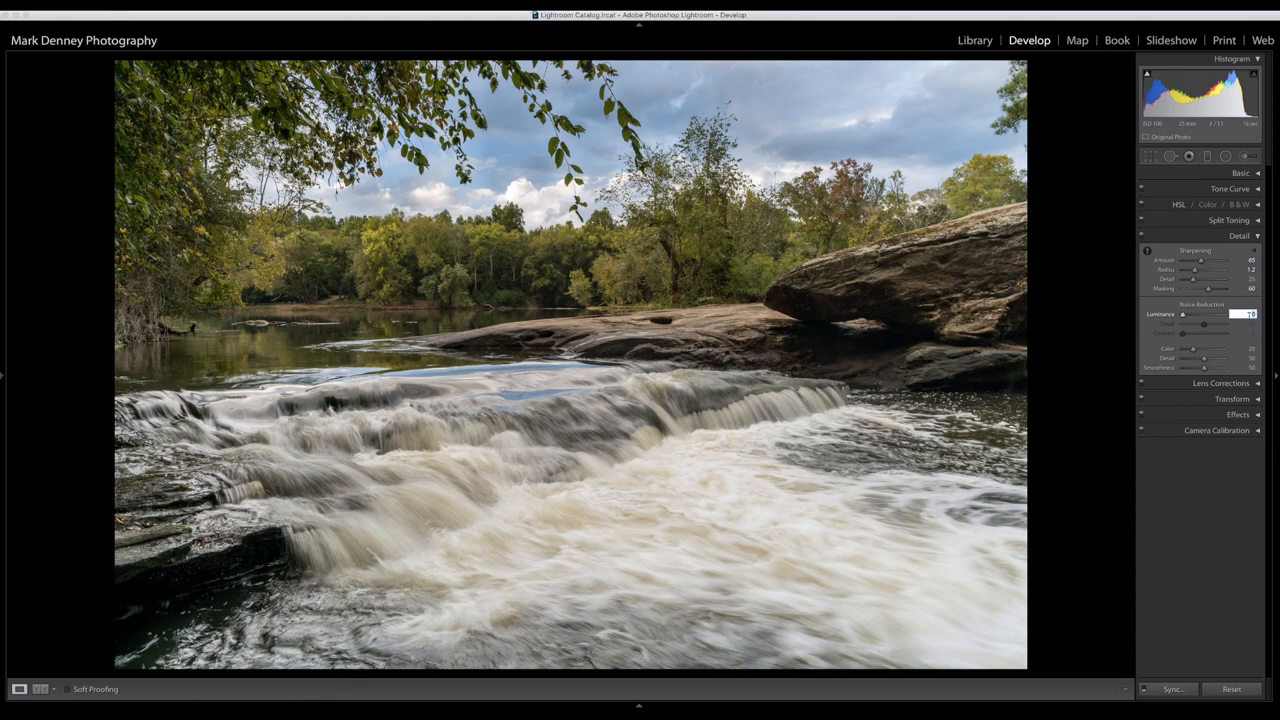
left_click(1239, 235)
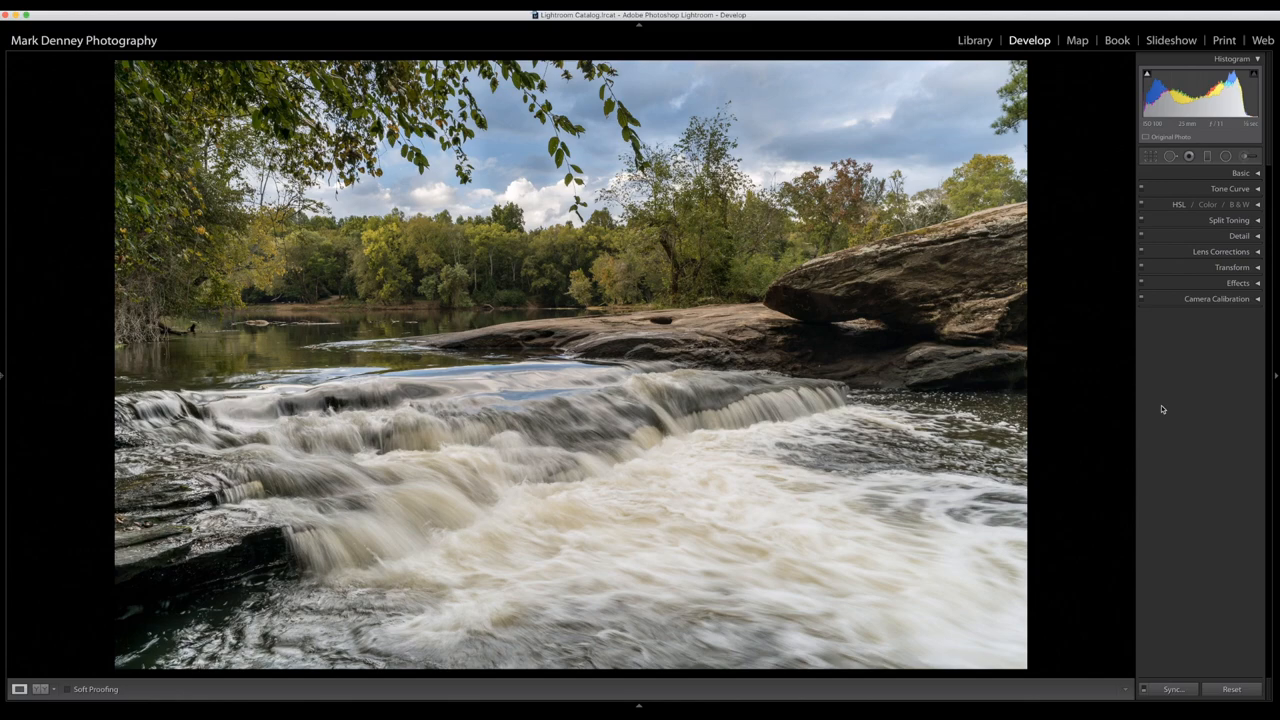
Set HSL Saturation Aqua -53, Blue -56 and Luminance Aqua -47, Blue -50
left_click(1180, 204)
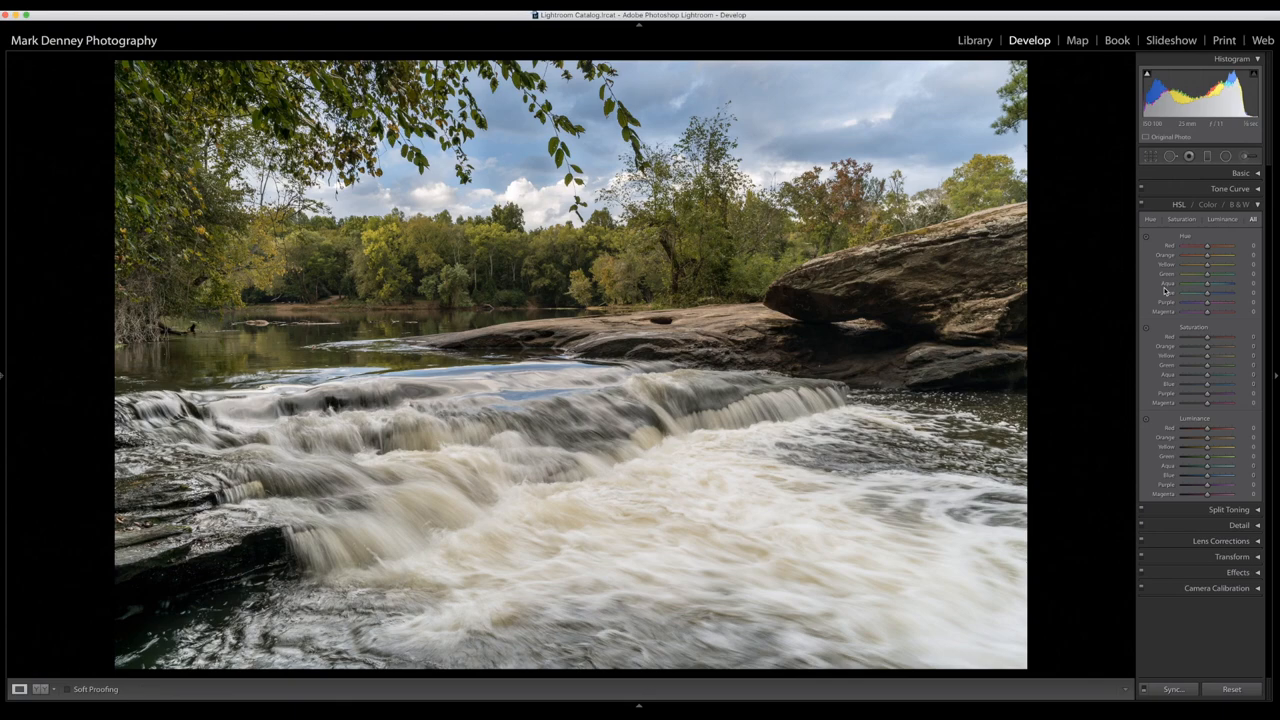
mouse_move(755, 290)
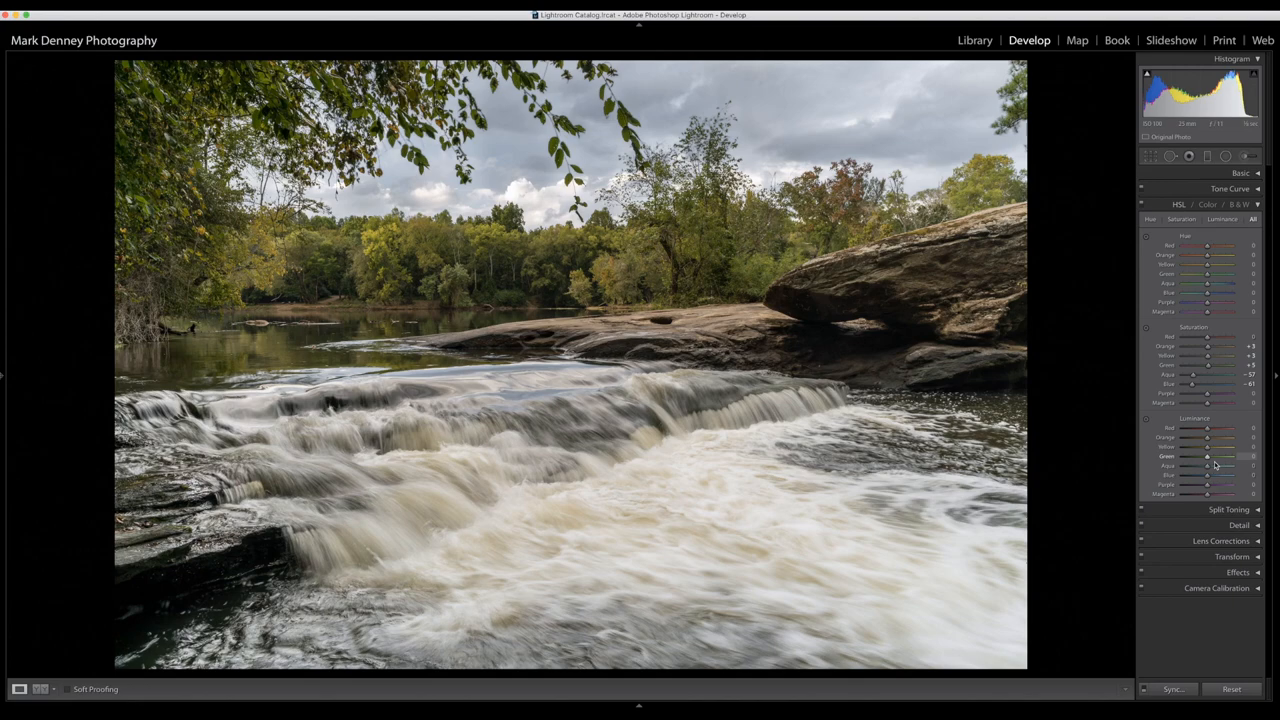
left_click_drag(1207, 465, 1193, 465)
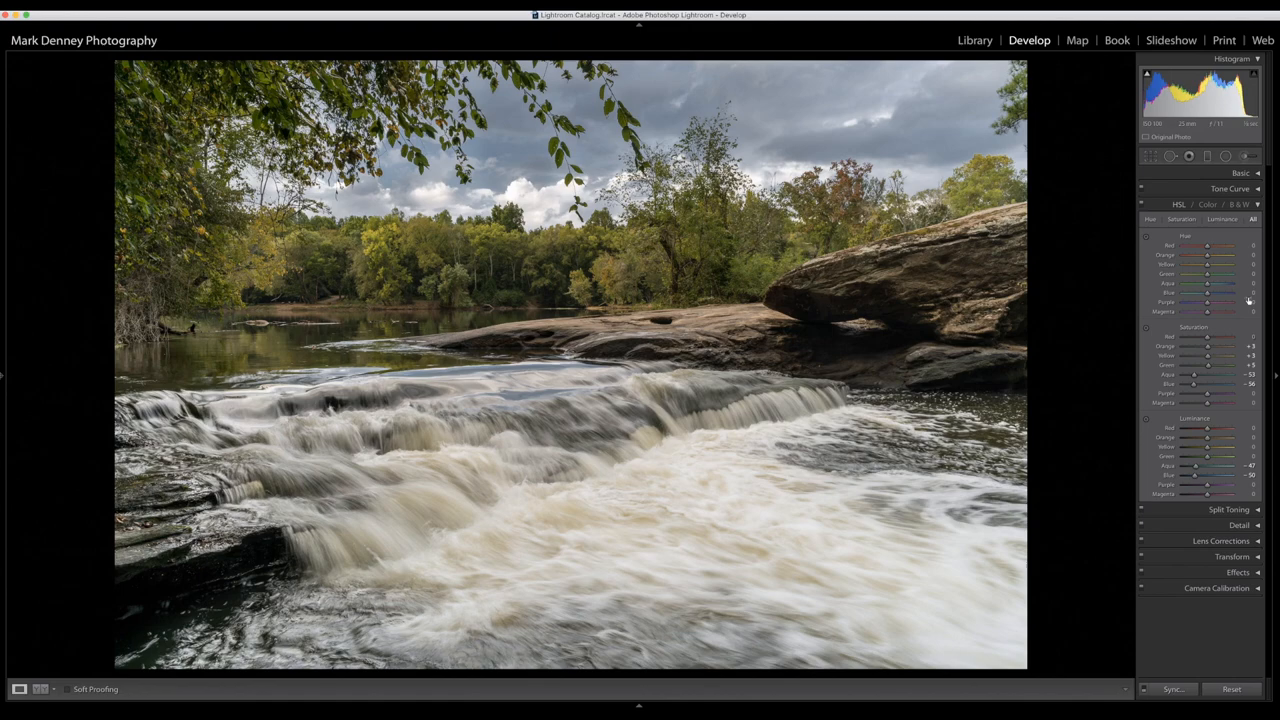
Expand the Effects panel showing Post-Crop Vignetting, Grain and Dehaze
left_click(1238, 282)
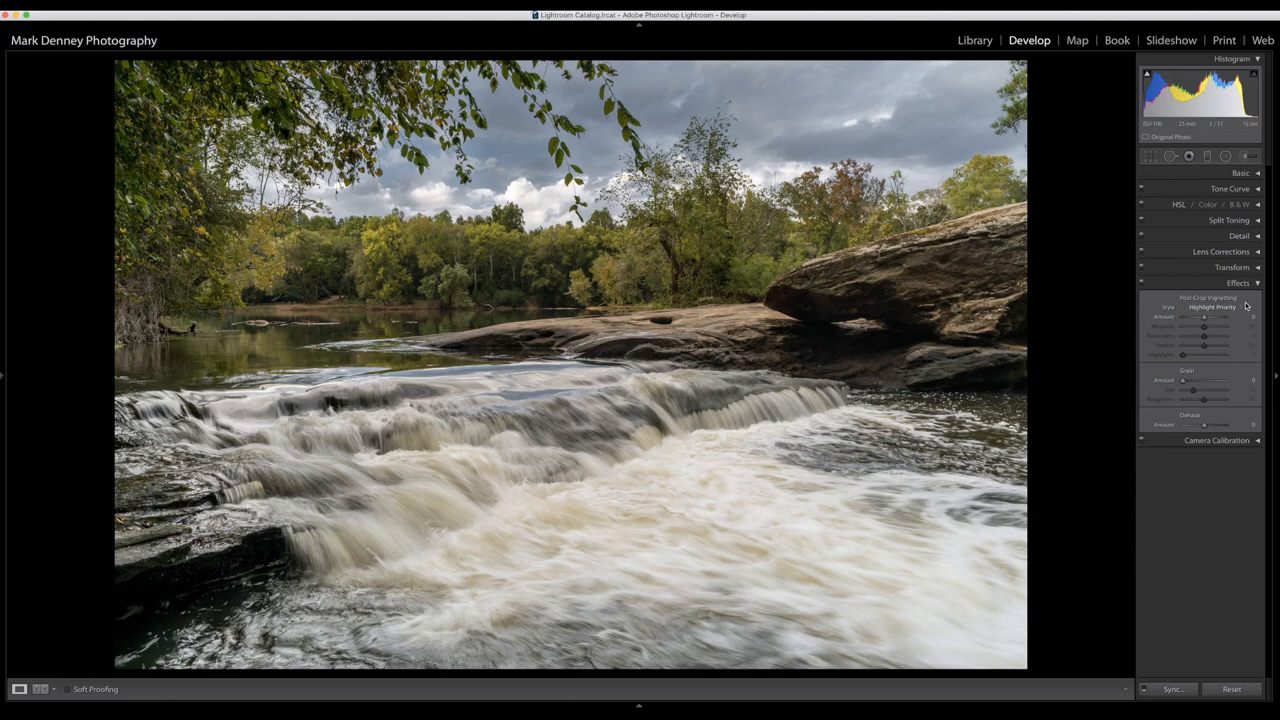
mouse_move(1203, 418)
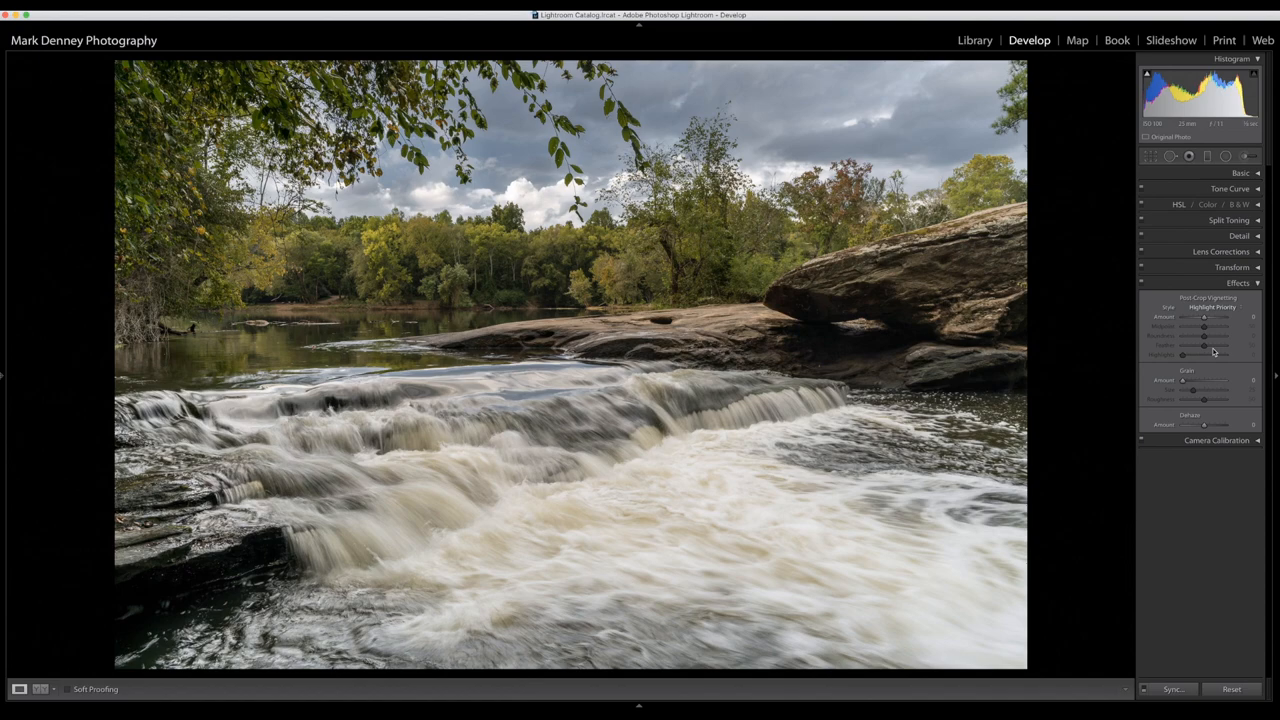
left_click(1238, 283)
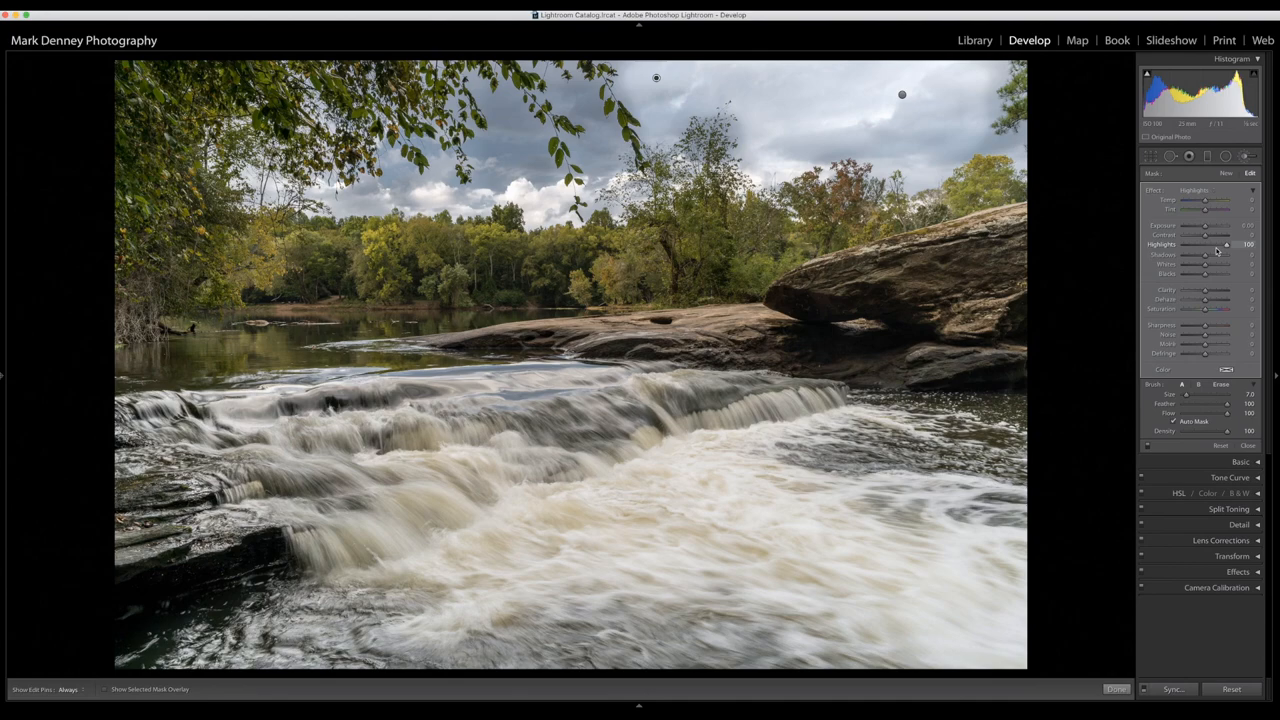
Lower Highlights on the brushed sky area and commit the brush with Done
left_click_drag(1227, 244, 1203, 244)
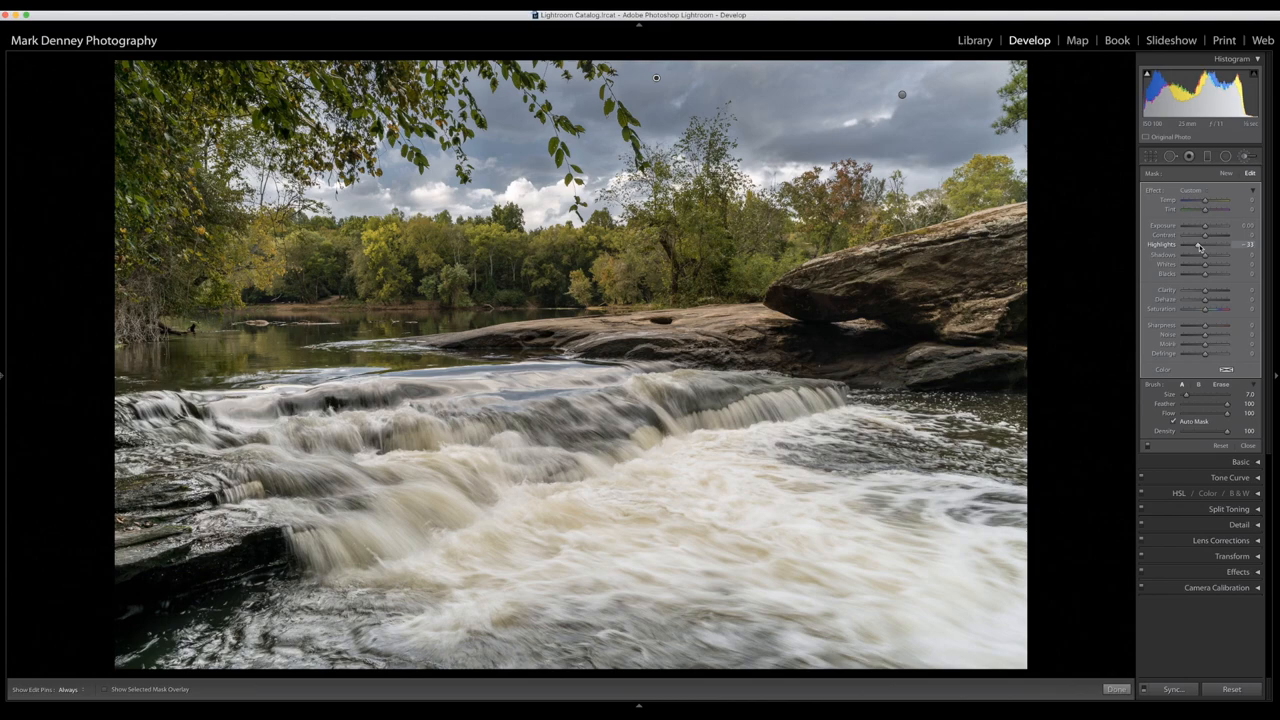
left_click_drag(1215, 245, 1218, 245)
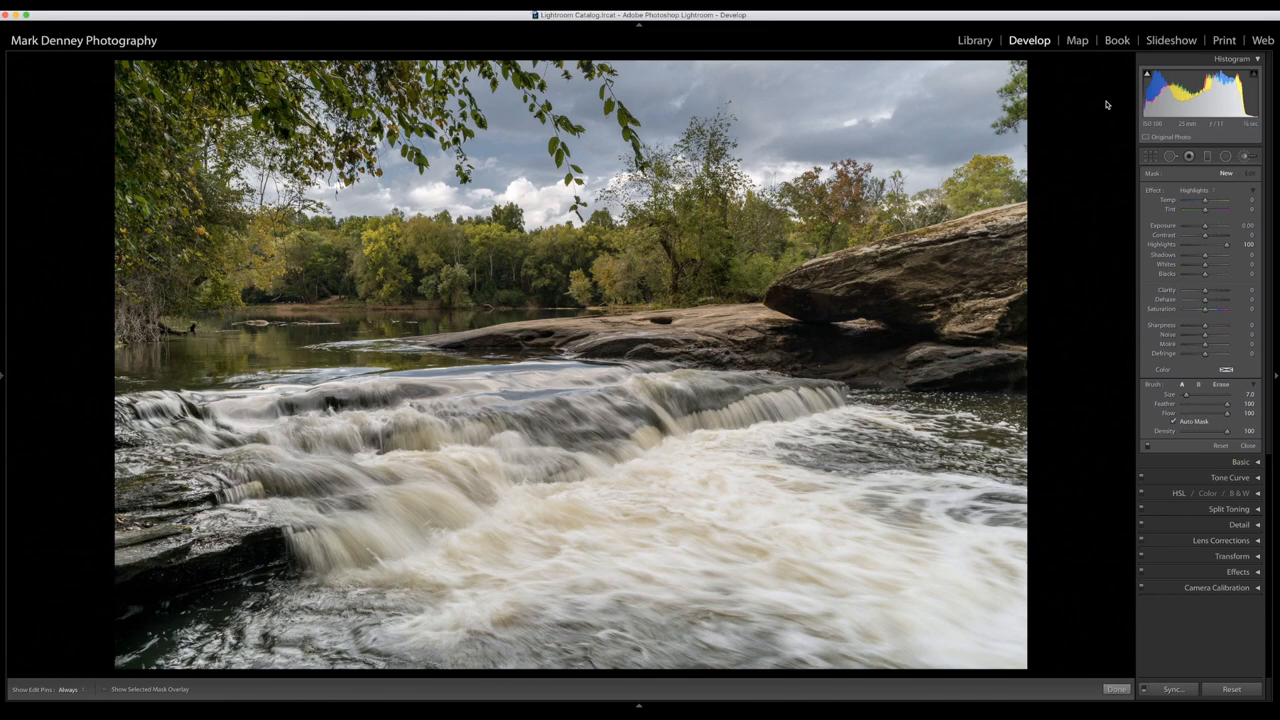
left_click(1117, 688)
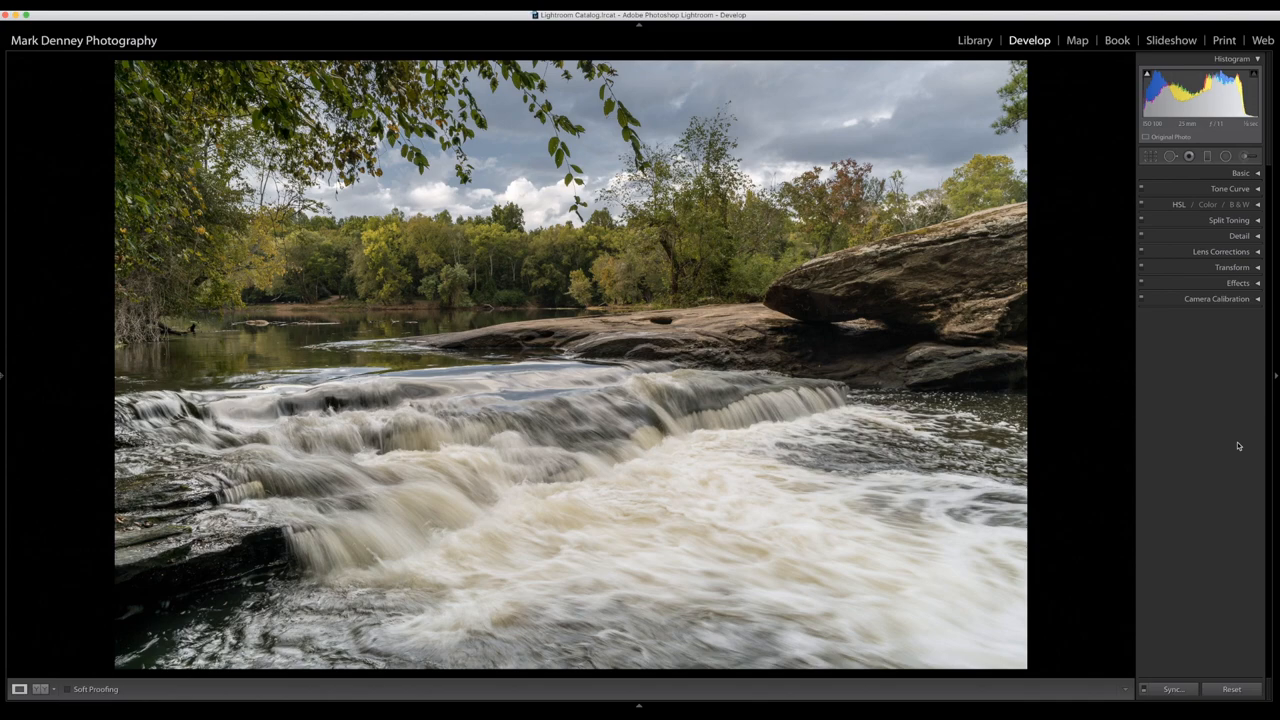
mouse_move(1206, 380)
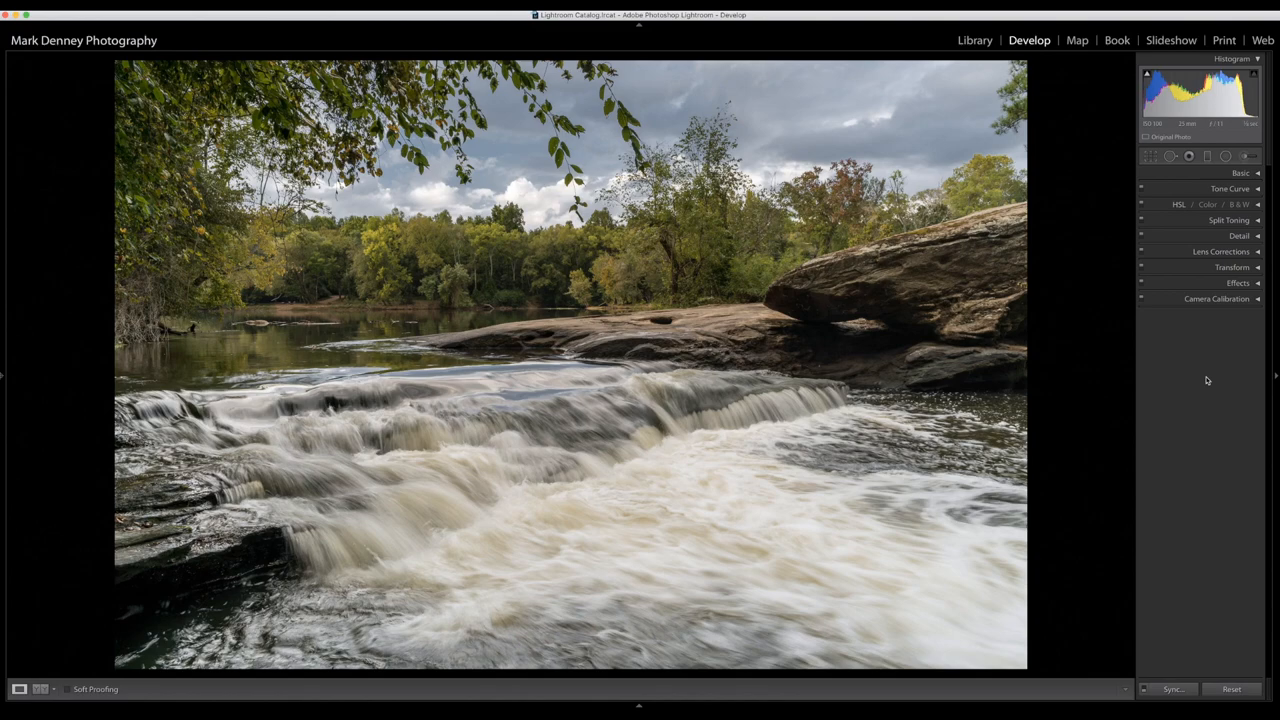
Set Contrast to +15 in Basic and show the Medium Contrast tone curve
left_click(1241, 173)
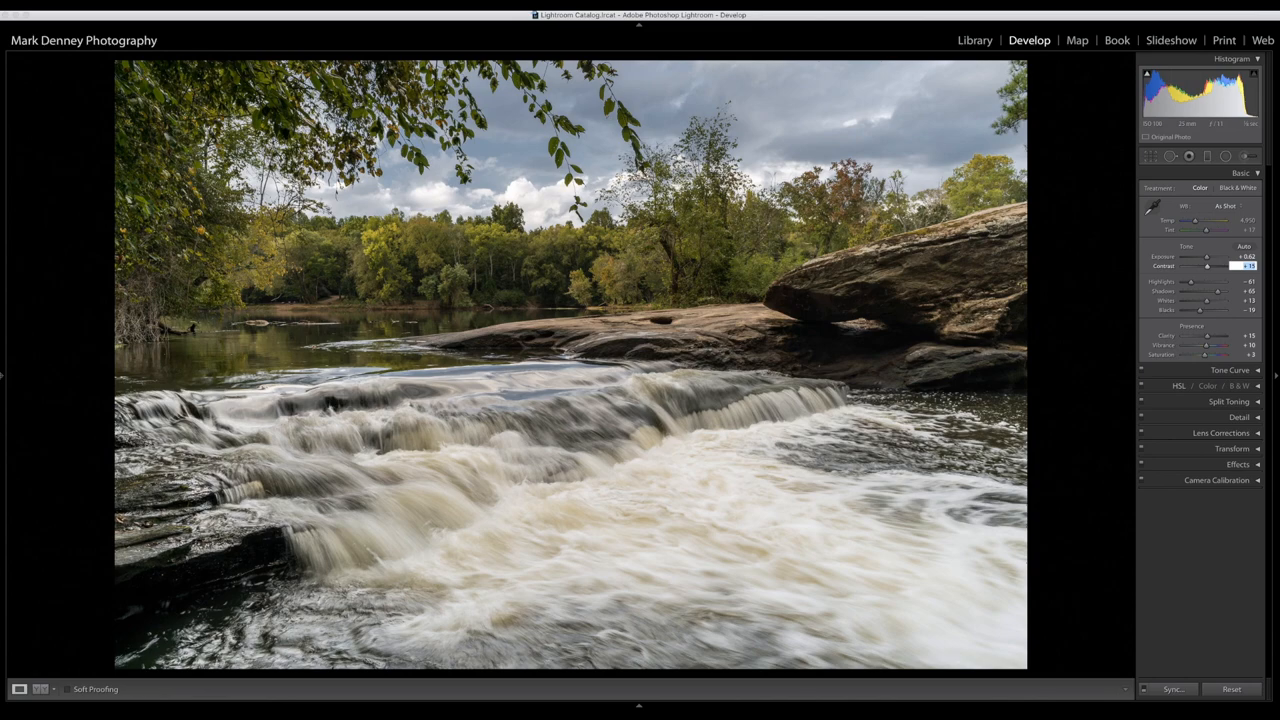
left_click(1230, 370)
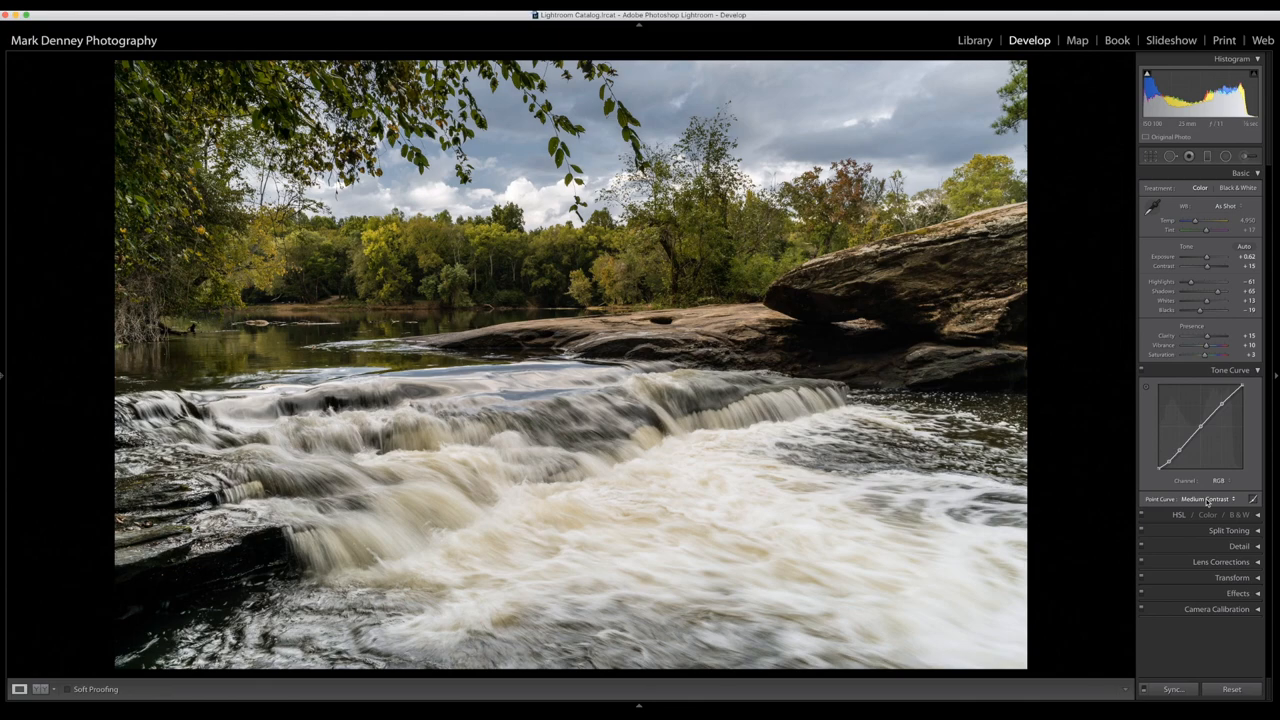
Switch the Point Curve to Linear and collapse the Tone Curve panel
left_click(1205, 498)
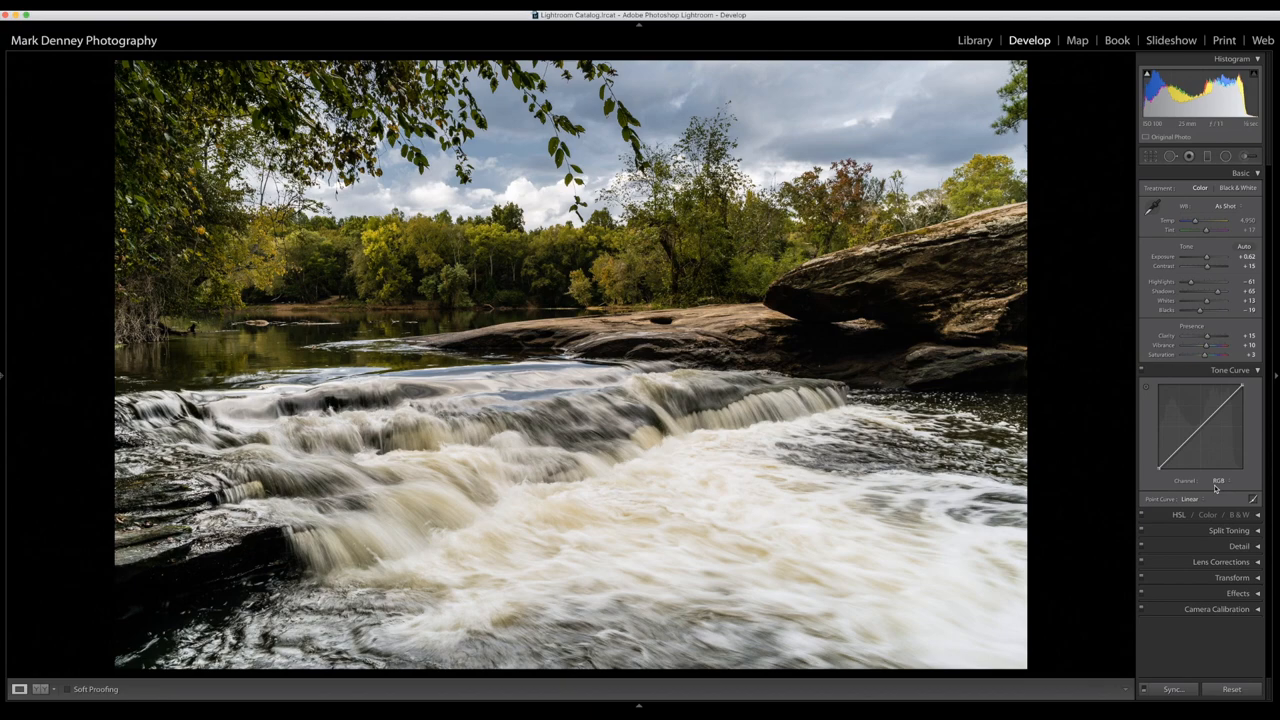
left_click(1230, 370)
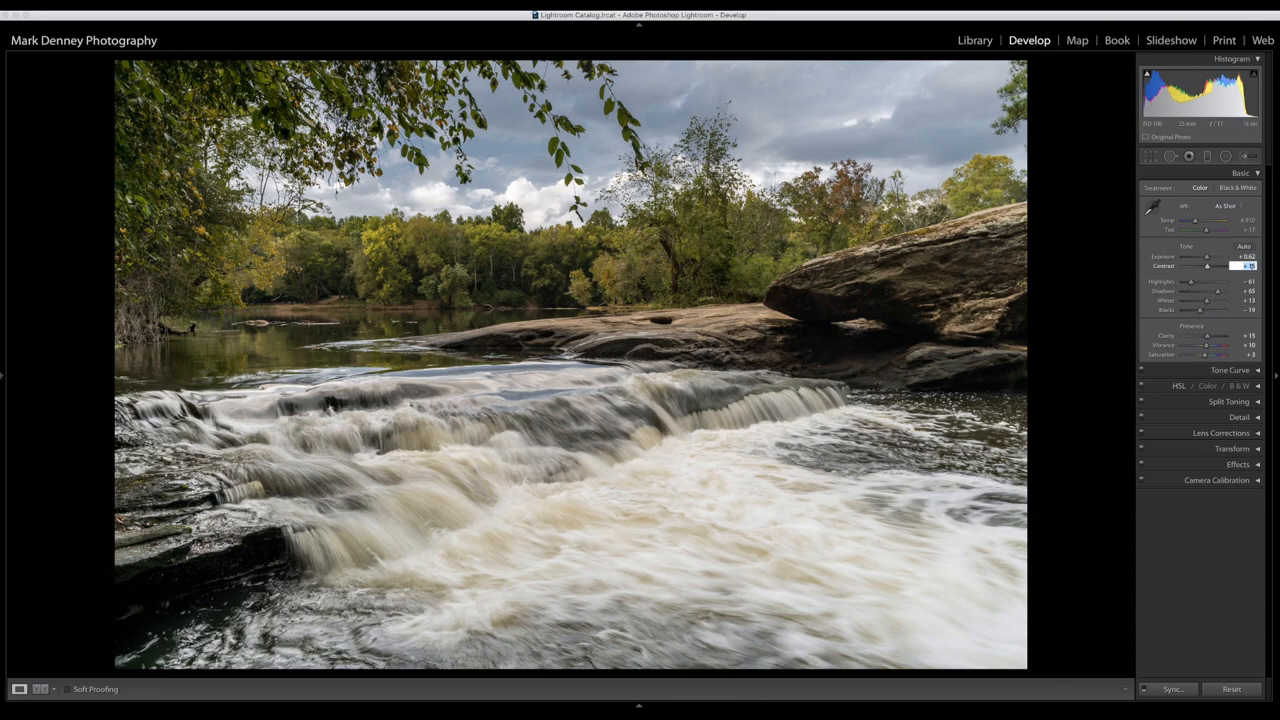
Set Contrast to +10 and go back to the Library module
left_click(1171, 156)
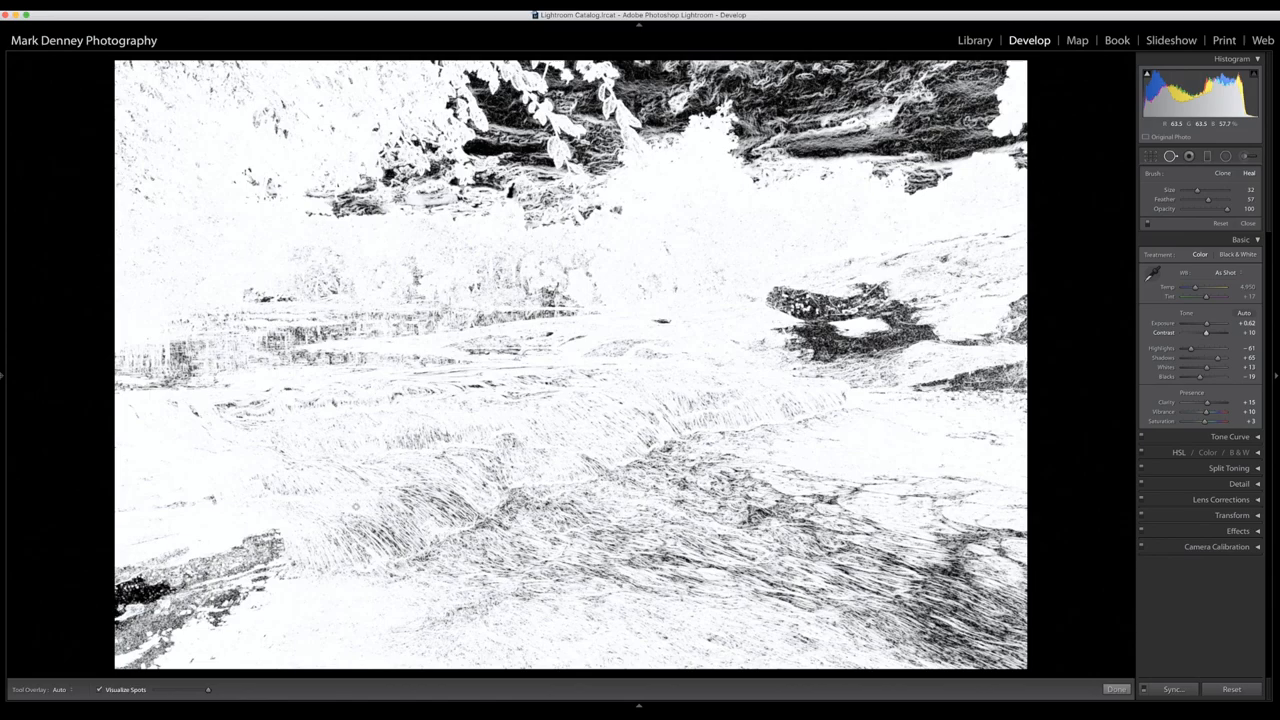
left_click(974, 40)
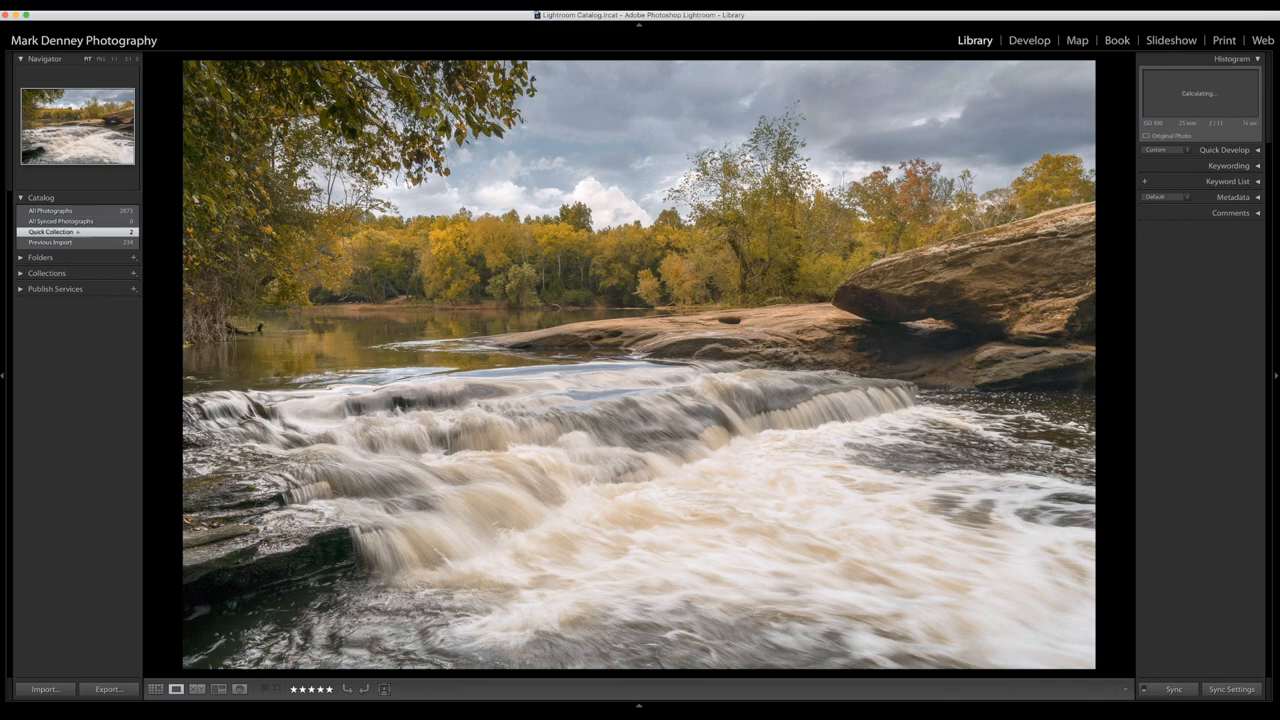